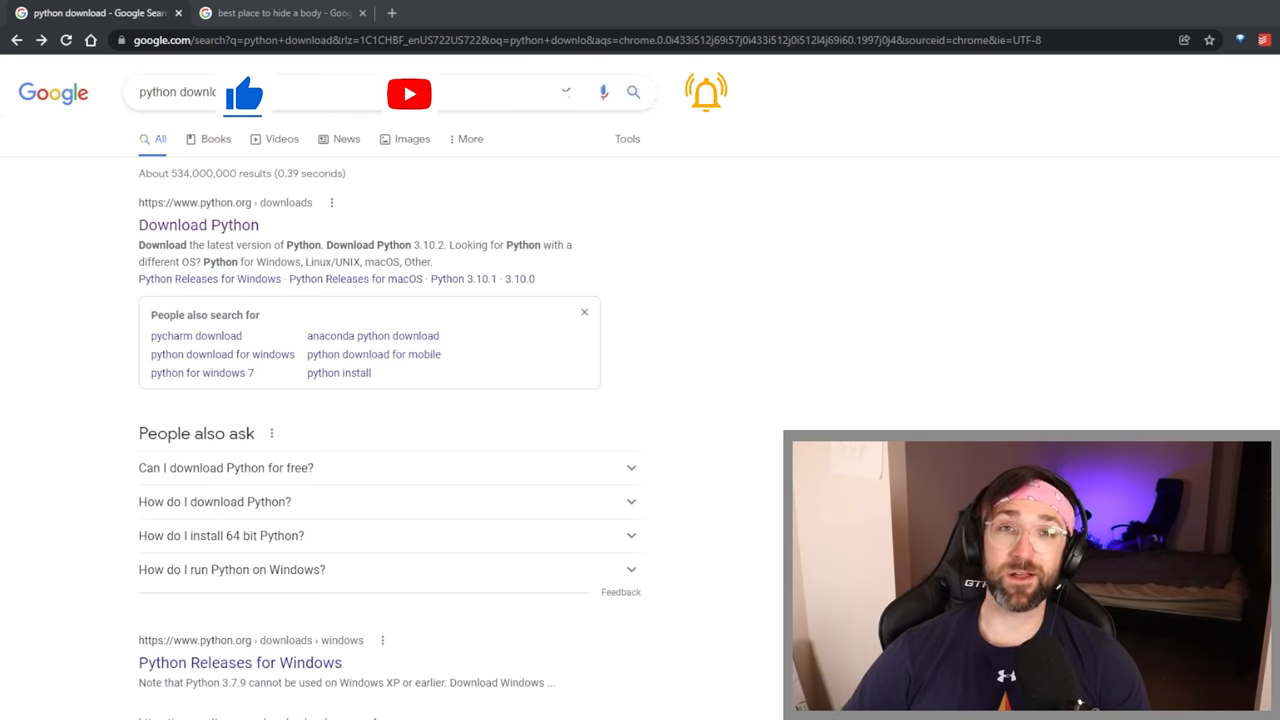
Step: Open the Download Python result on python.org and look over the downloads page
left_click(280, 12)
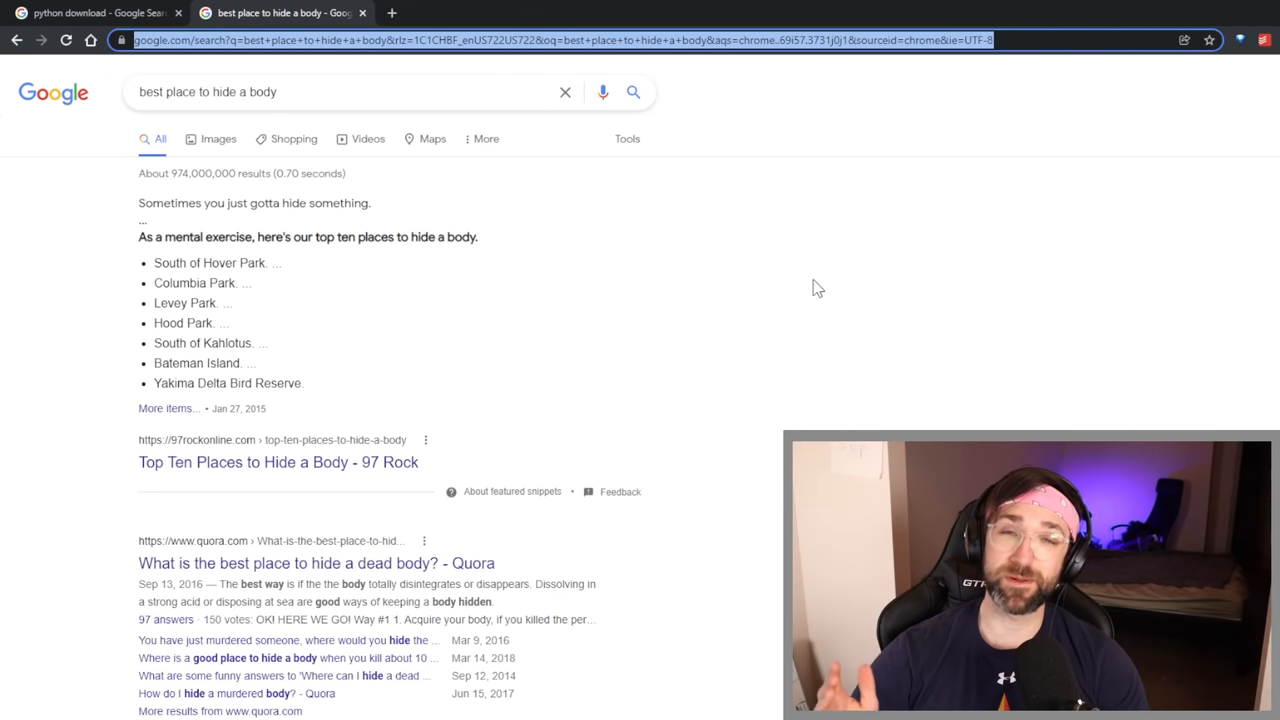
left_click(96, 12)
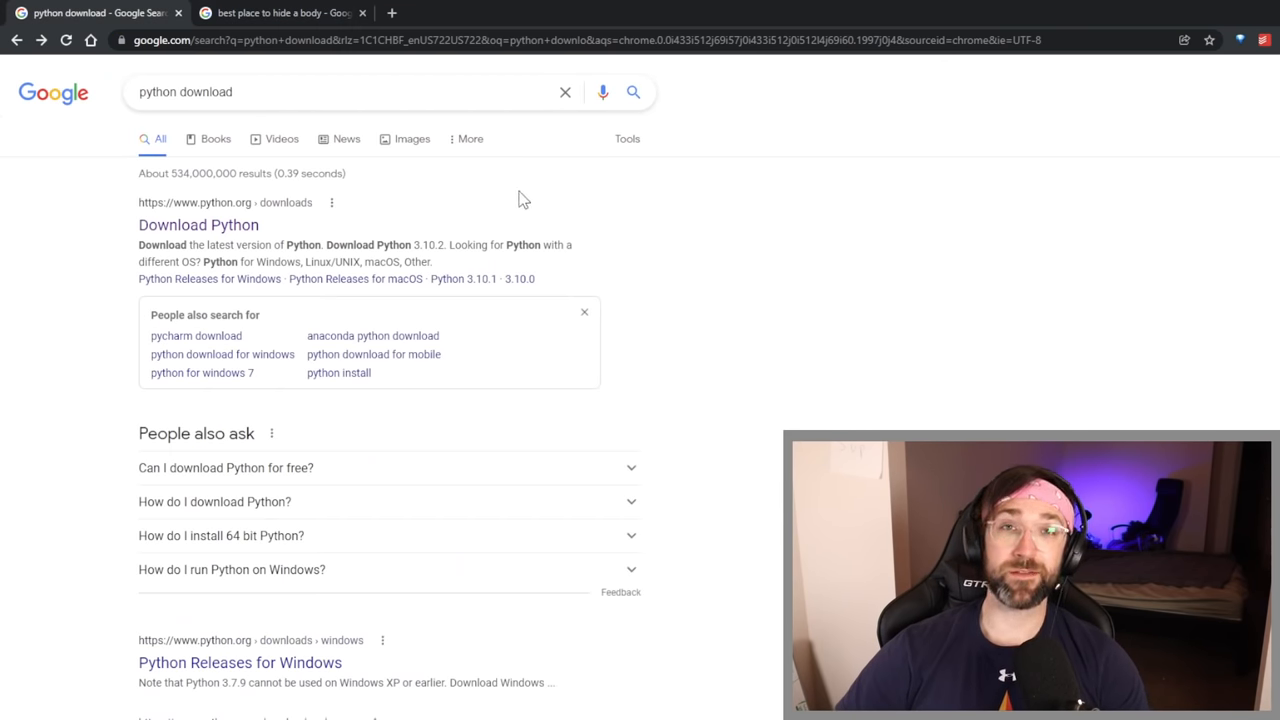
triple_click(184, 92)
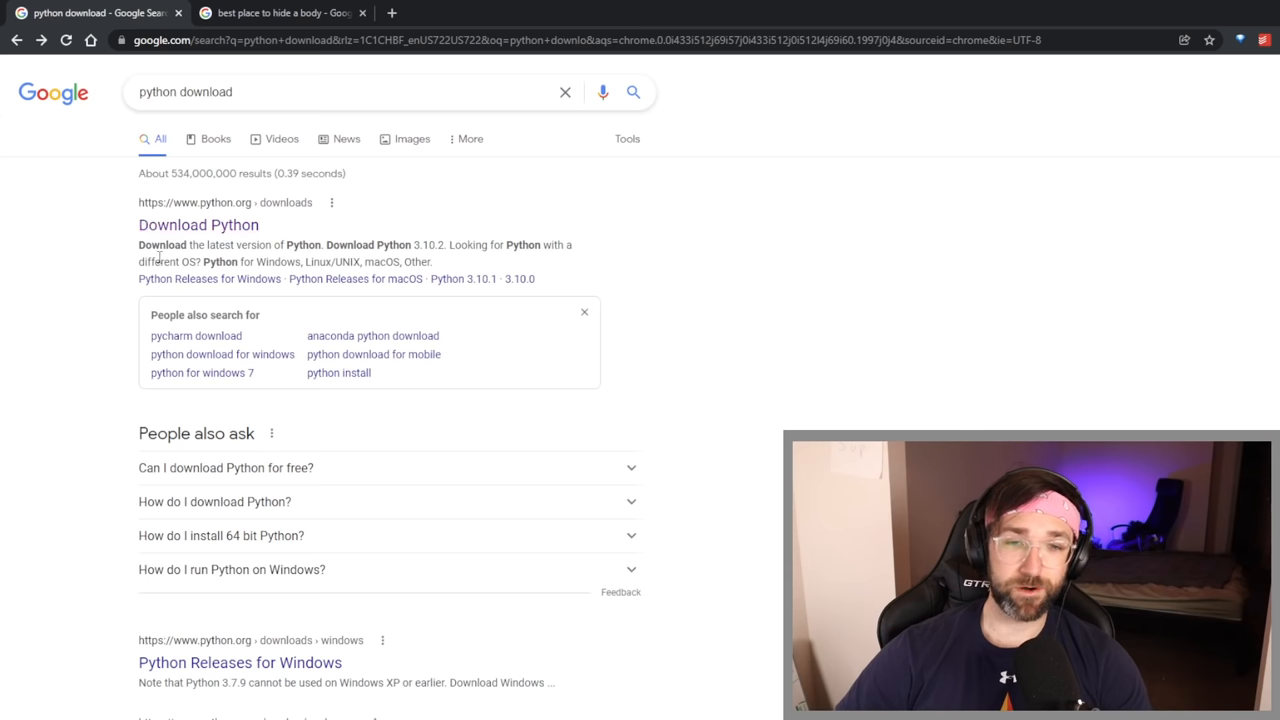
mouse_move(290, 232)
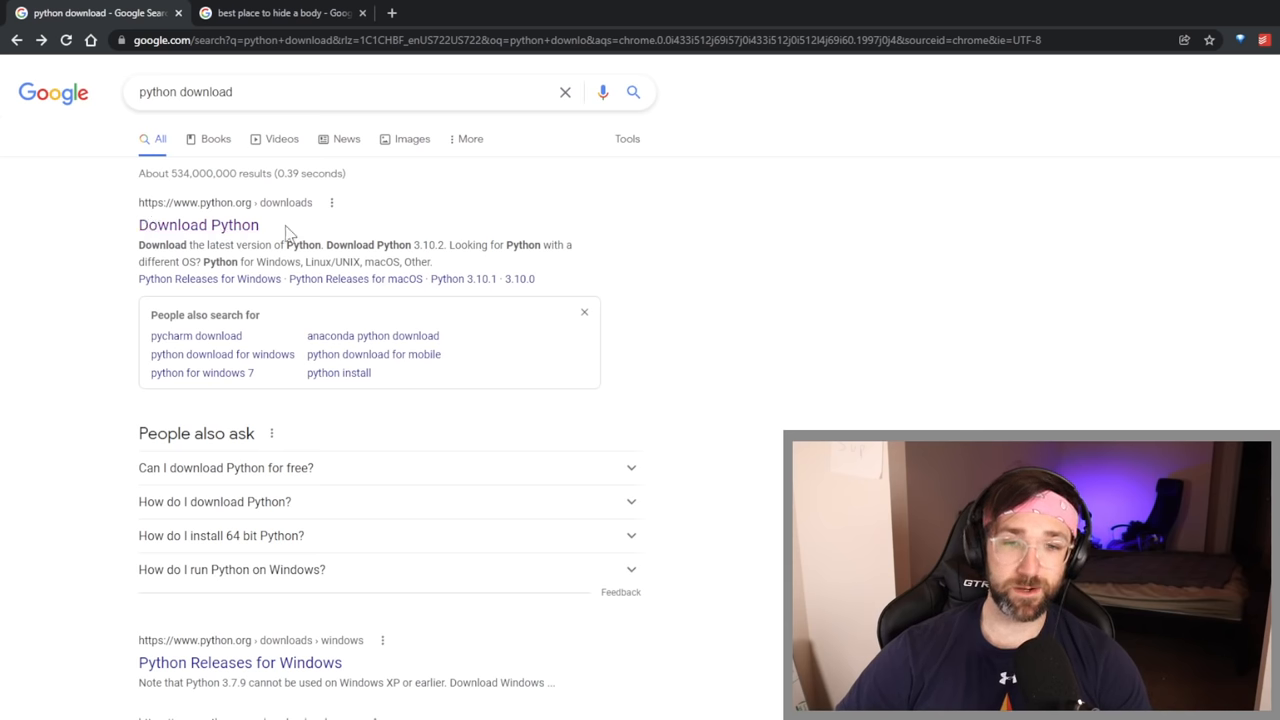
left_click(198, 224)
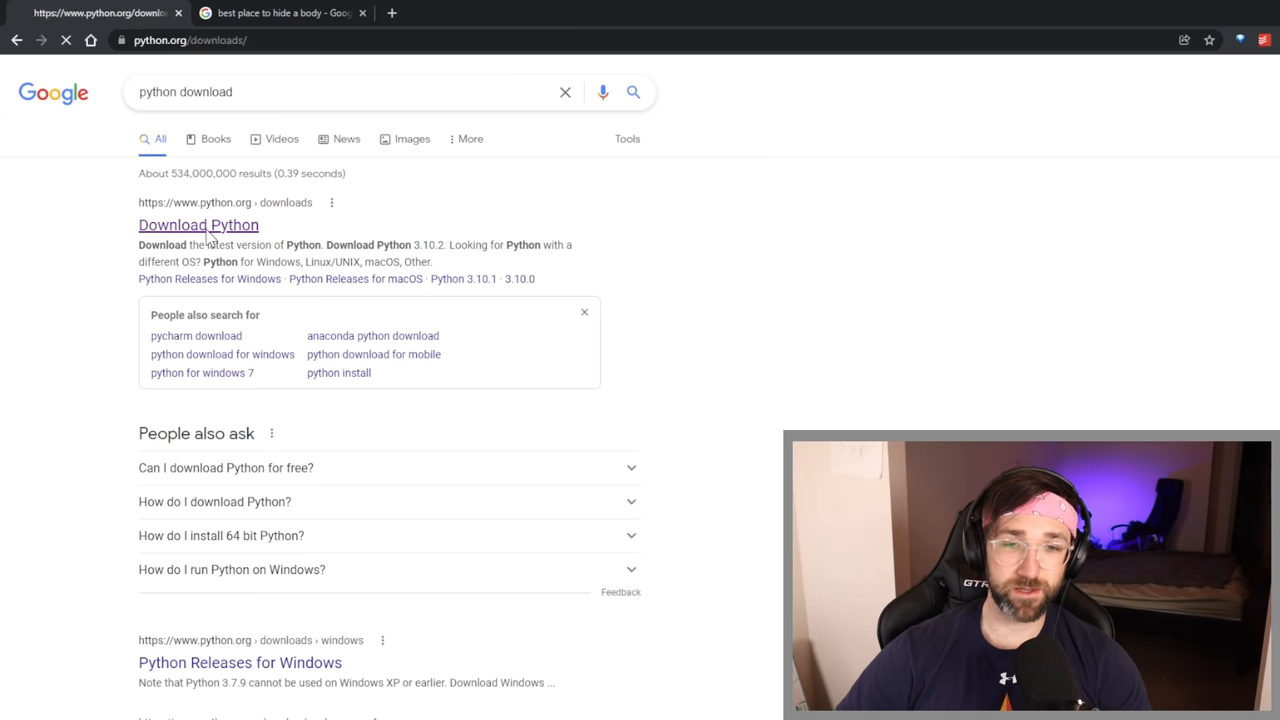
left_click(198, 224)
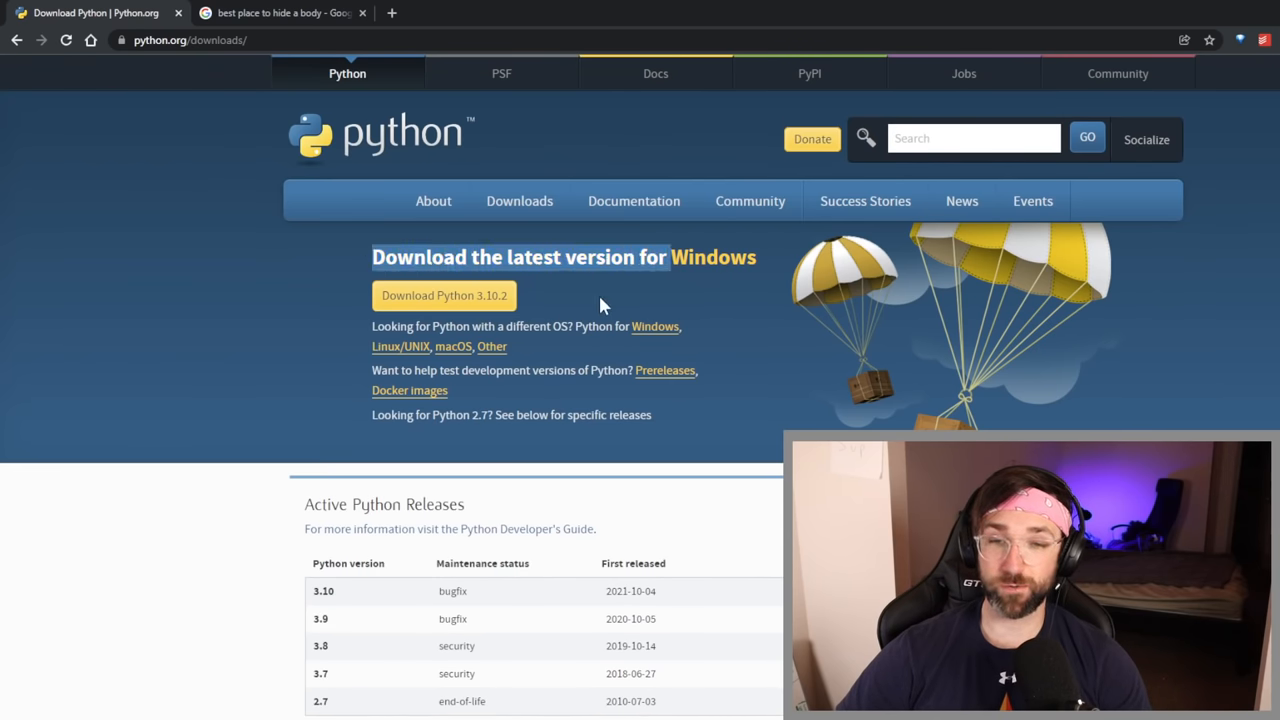
mouse_move(476, 364)
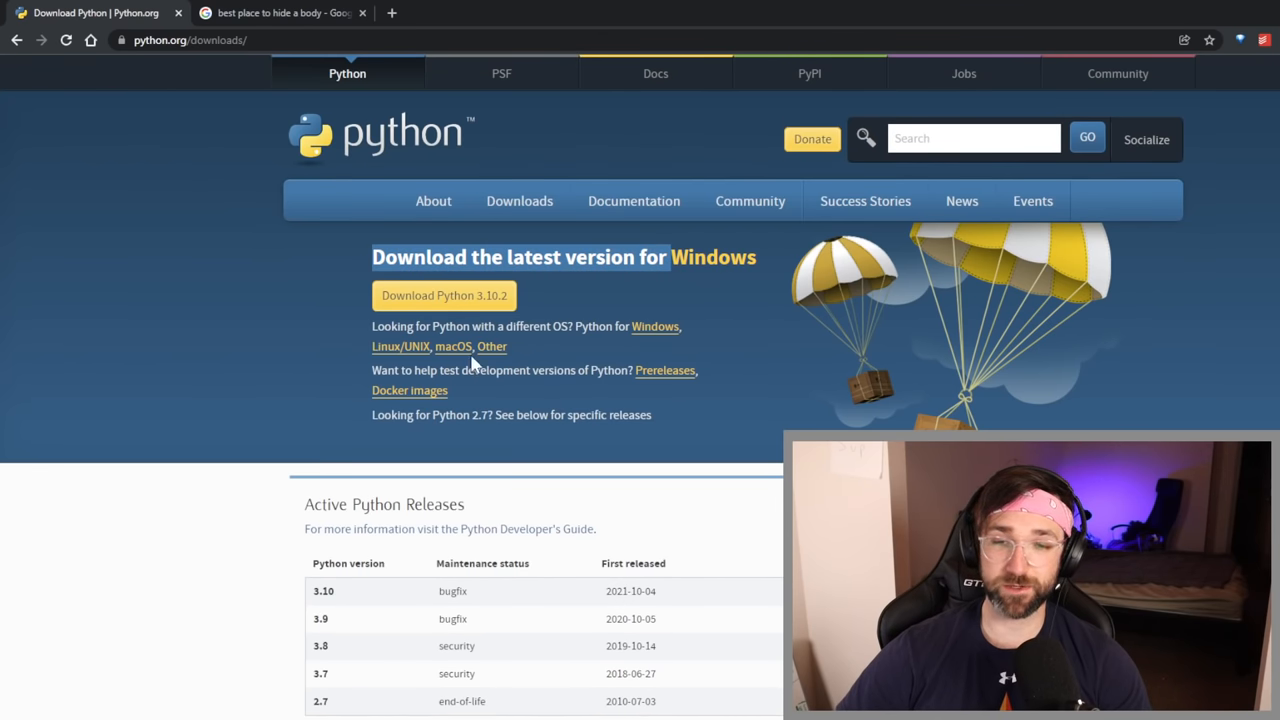
scroll("down", 3)
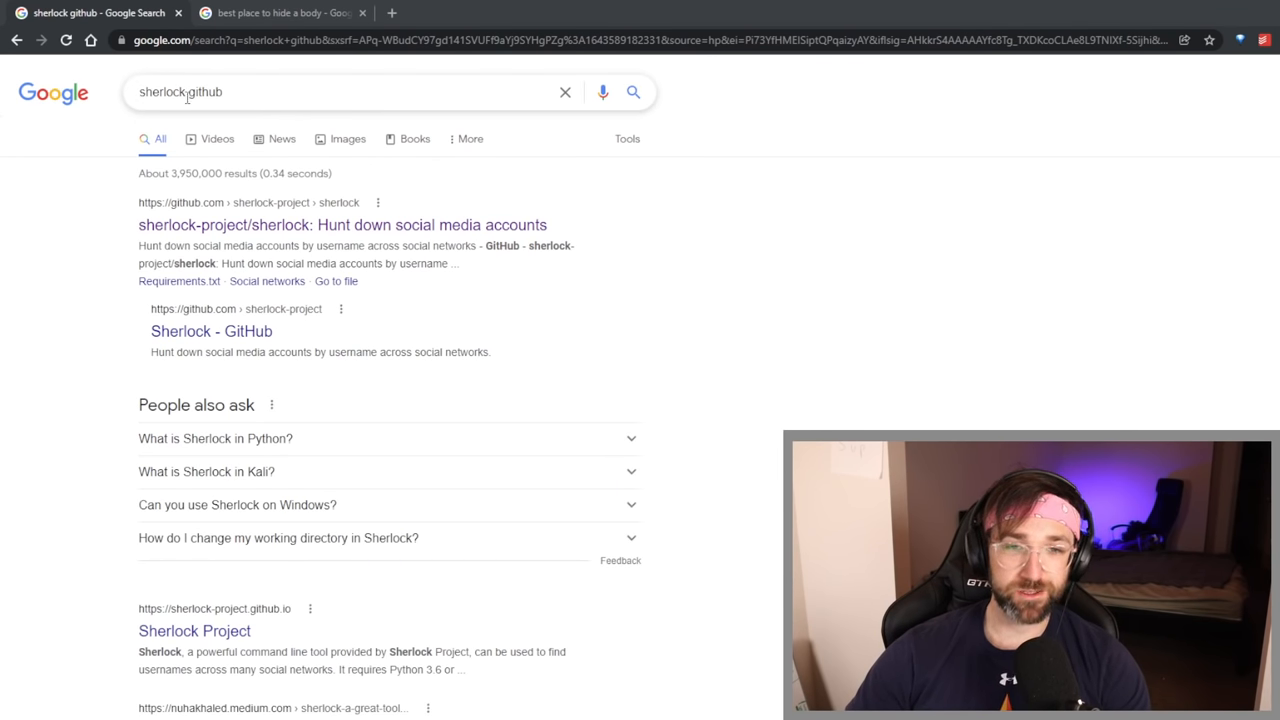
mouse_move(322, 232)
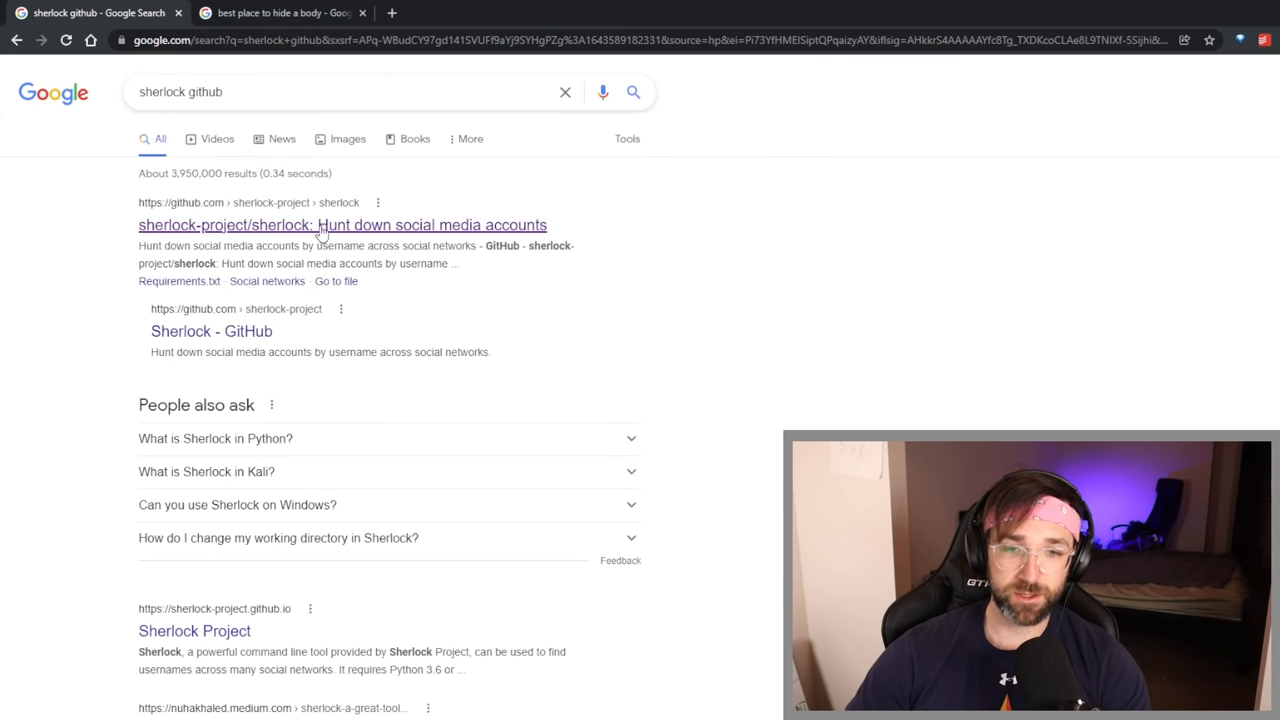
Step: Download sherlock-project/sherlock from its Code menu as a ZIP archive
left_click(342, 224)
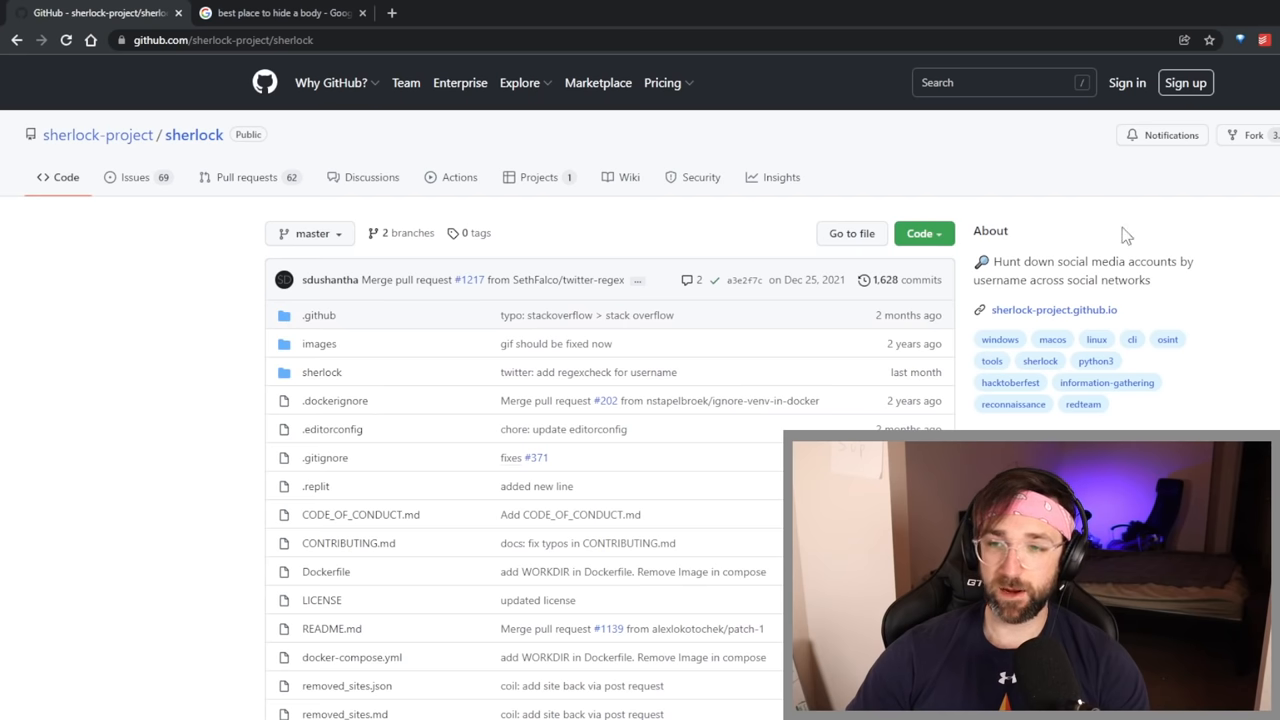
left_click(918, 232)
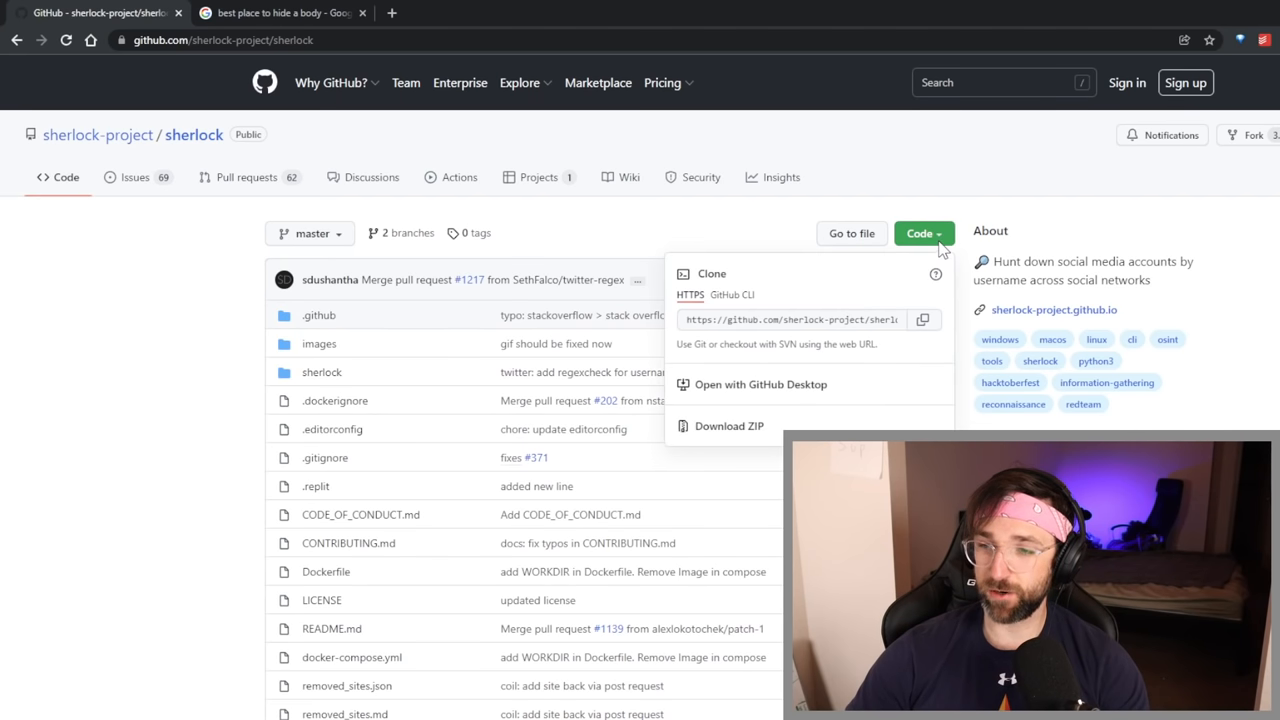
mouse_move(738, 432)
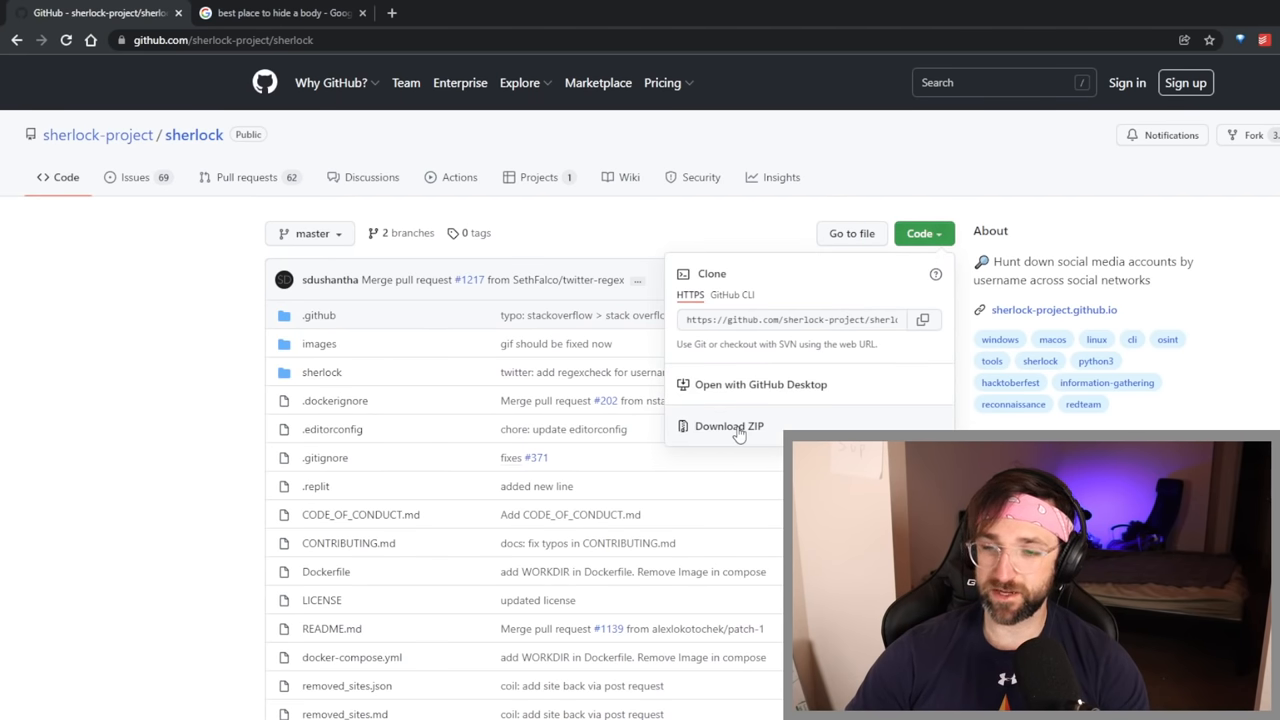
left_click(728, 424)
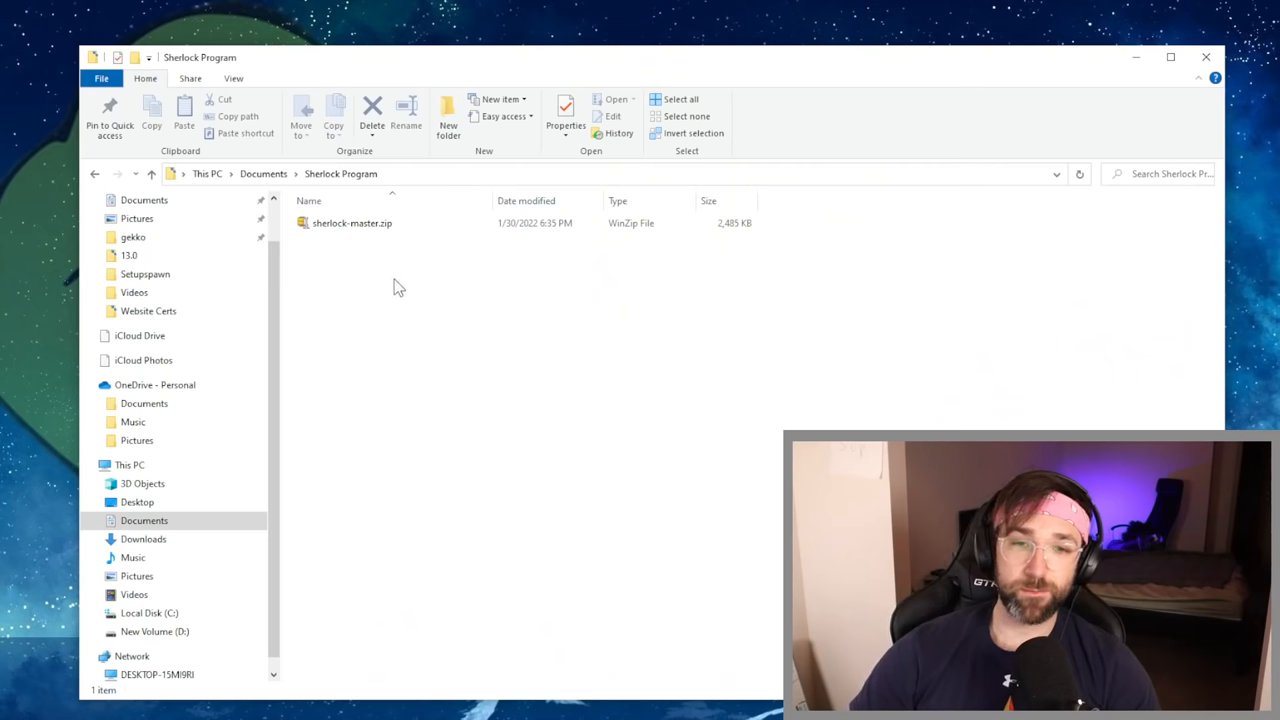
mouse_move(390, 296)
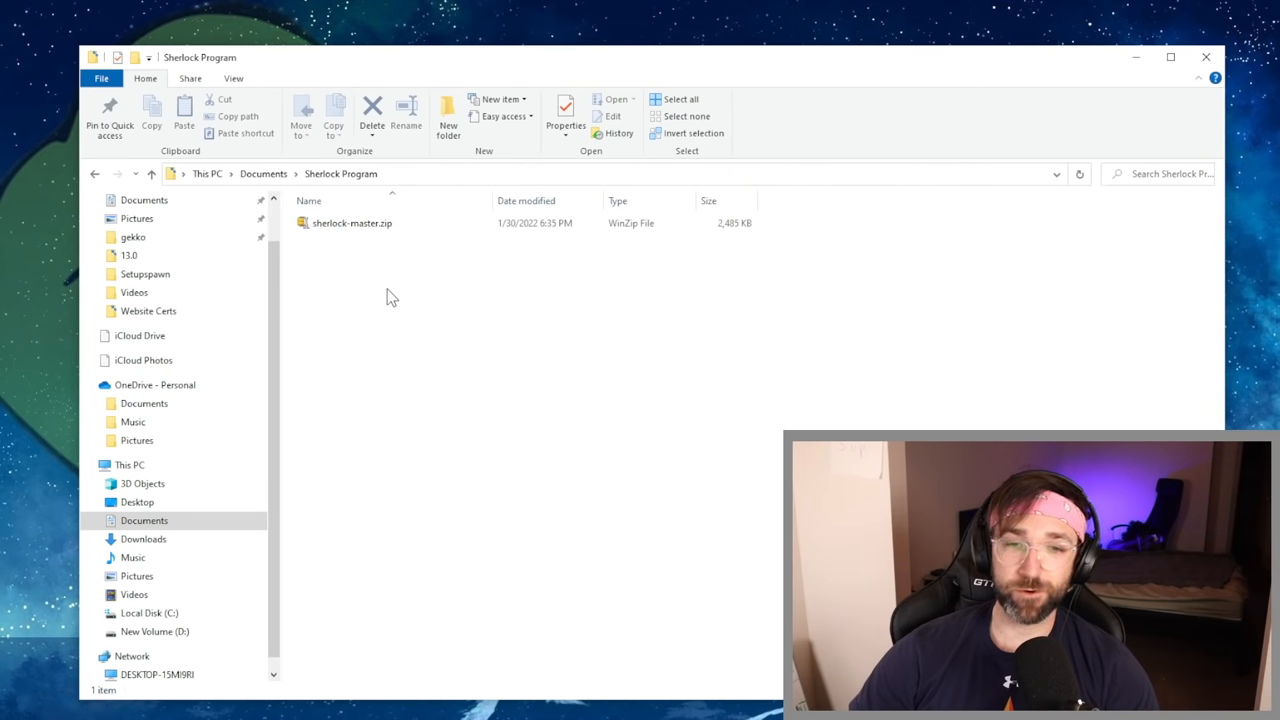
mouse_move(410, 188)
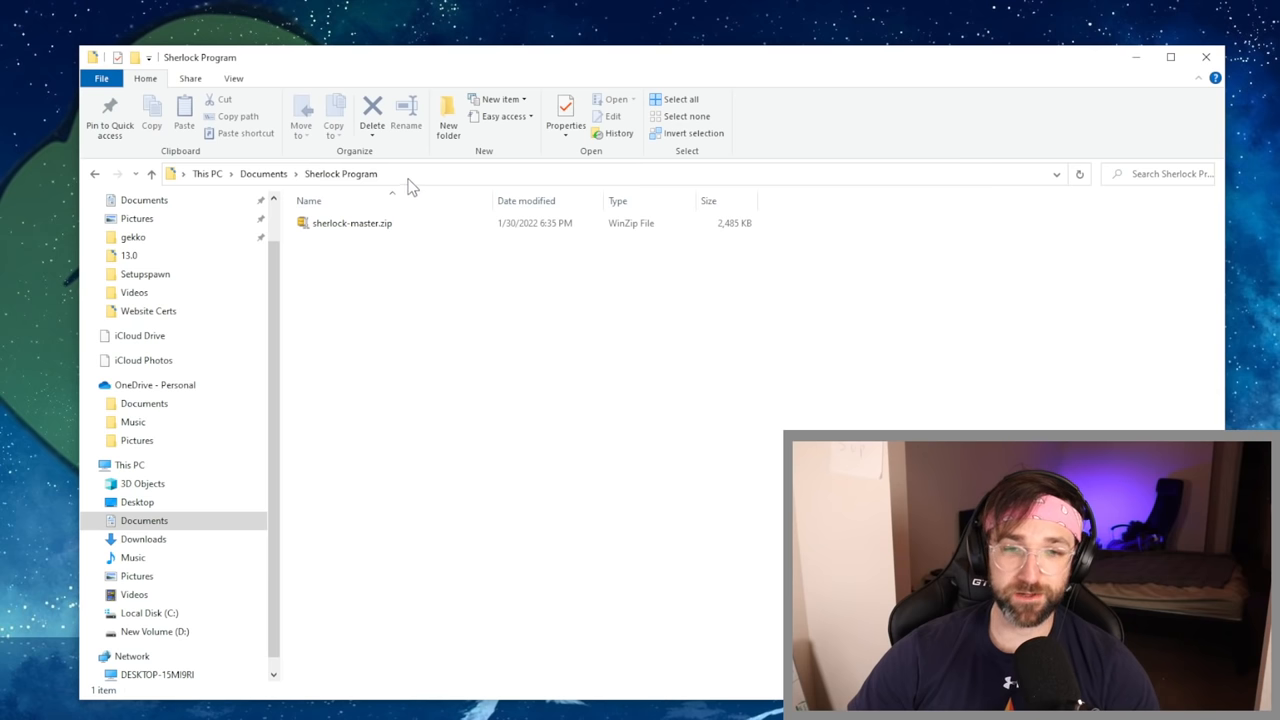
mouse_move(372, 264)
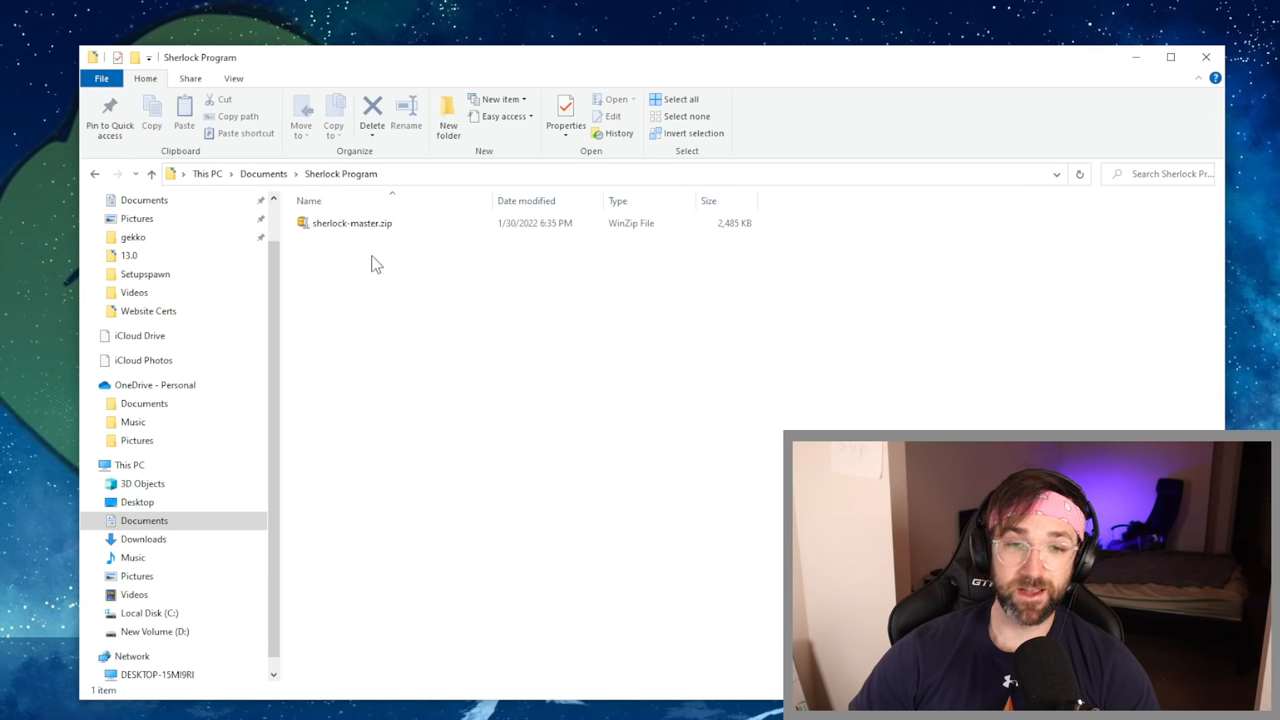
Step: Extract sherlock-master.zip here with 7-Zip, creating a sherlock-master folder
right_click(352, 222)
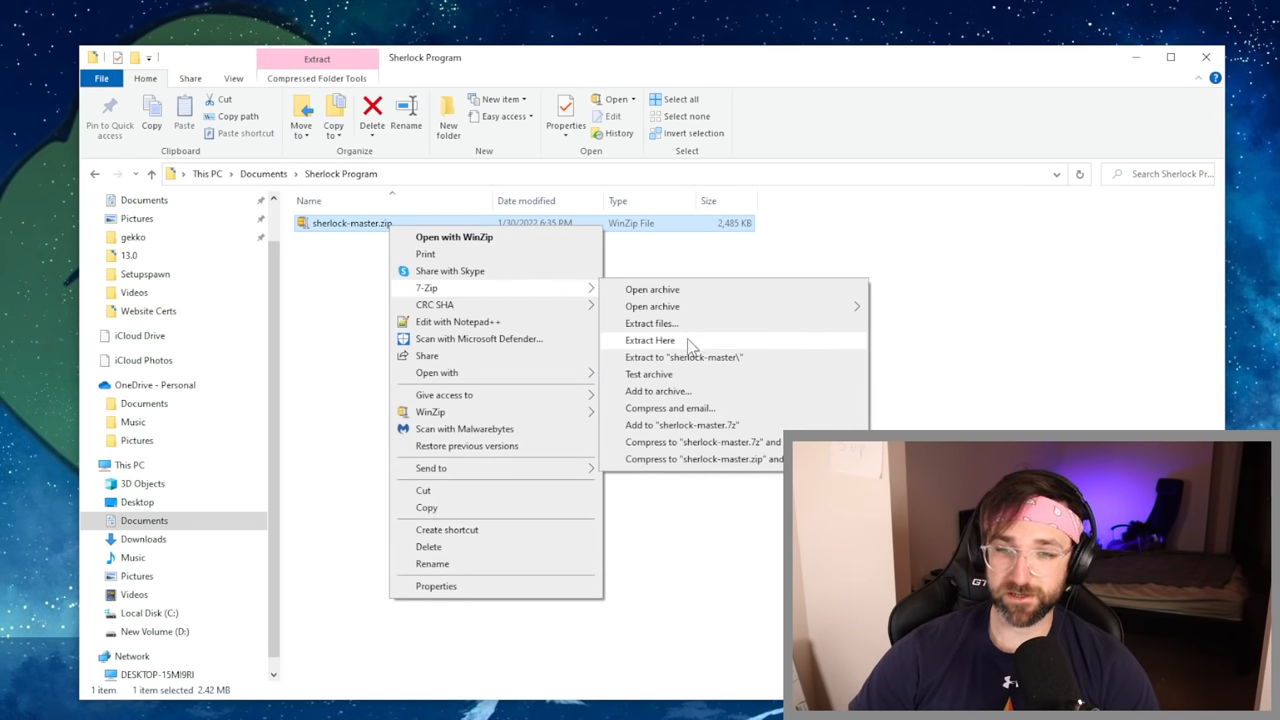
left_click(648, 340)
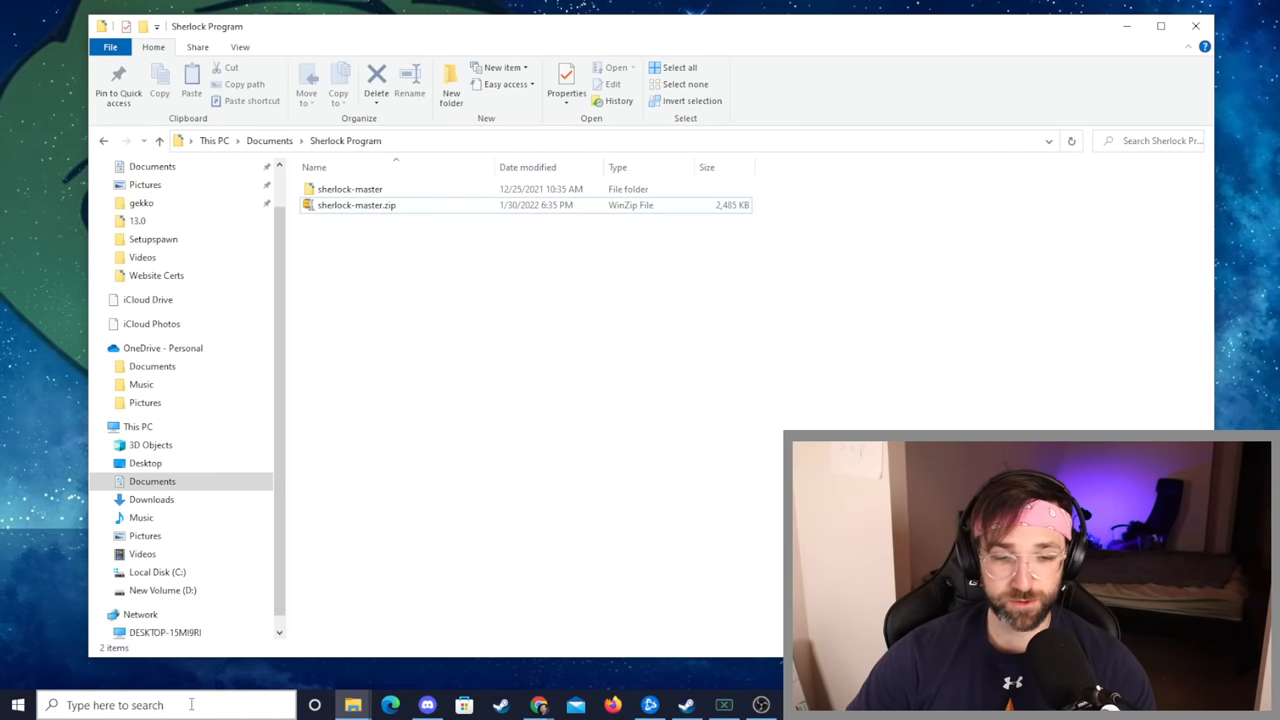
Step: Search Windows for cmd and launch Command Prompt as administrator
left_click(164, 704)
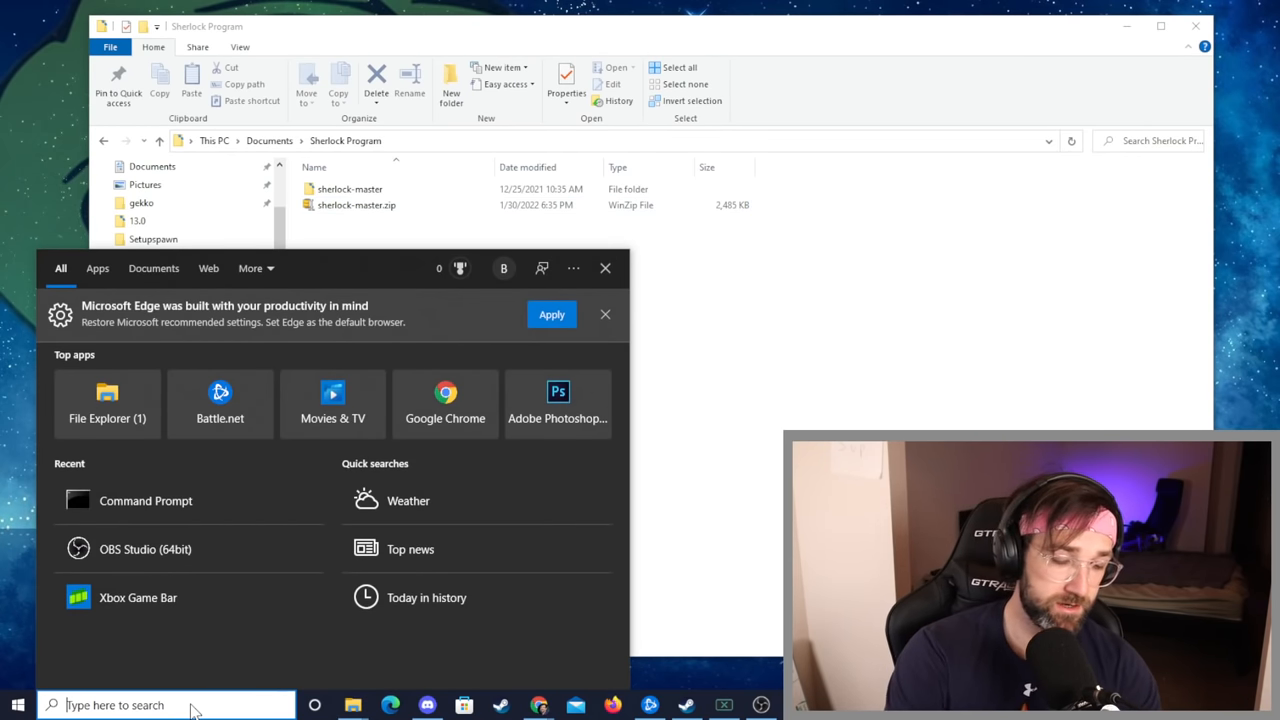
type("cmd")
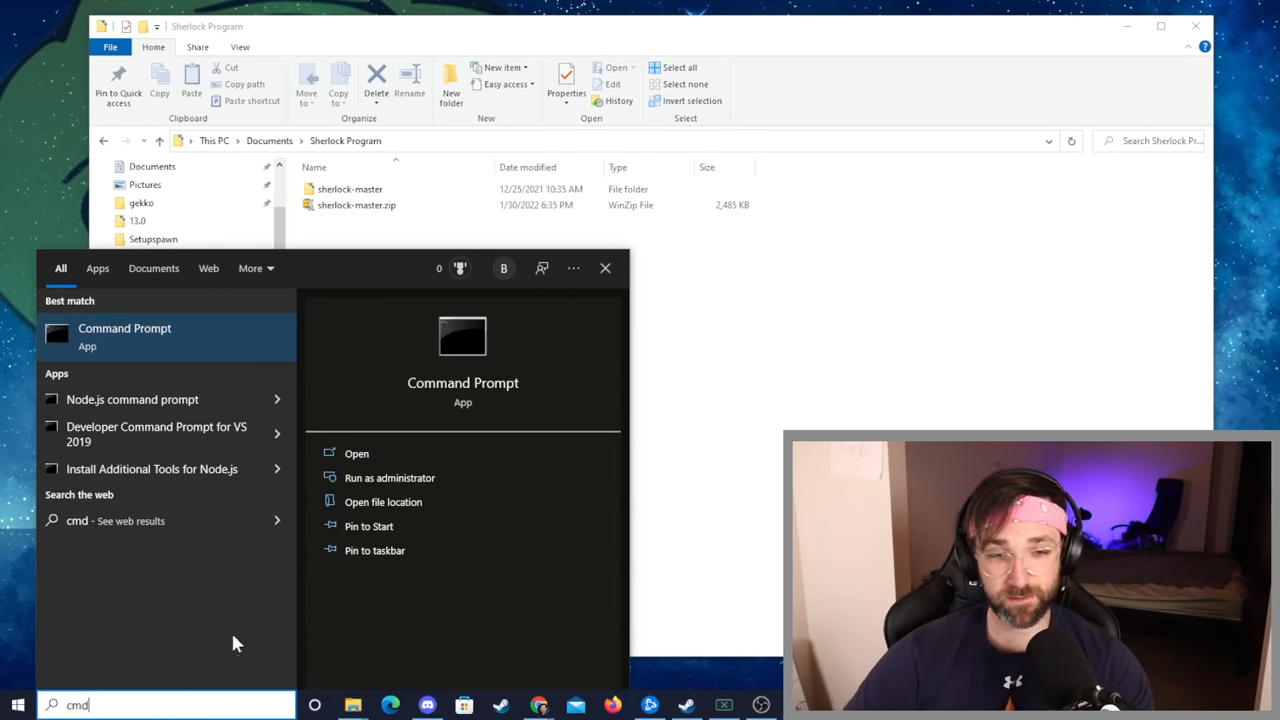
right_click(124, 336)
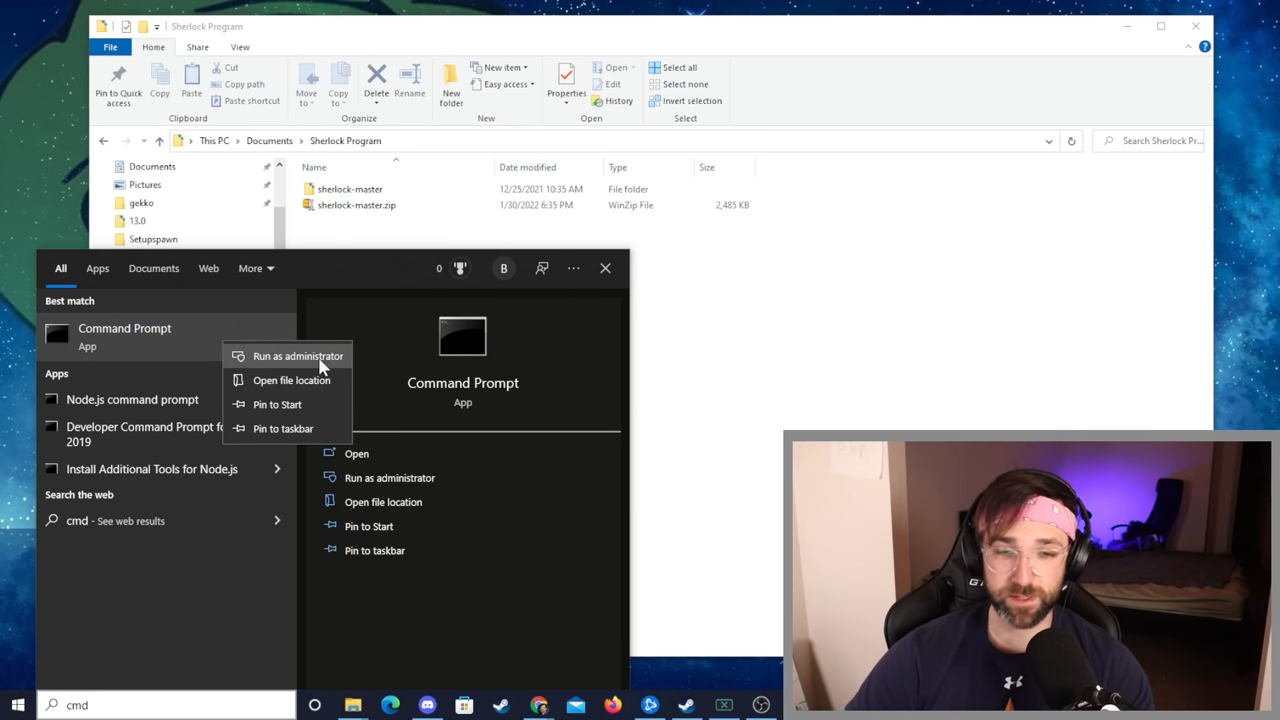
left_click(298, 356)
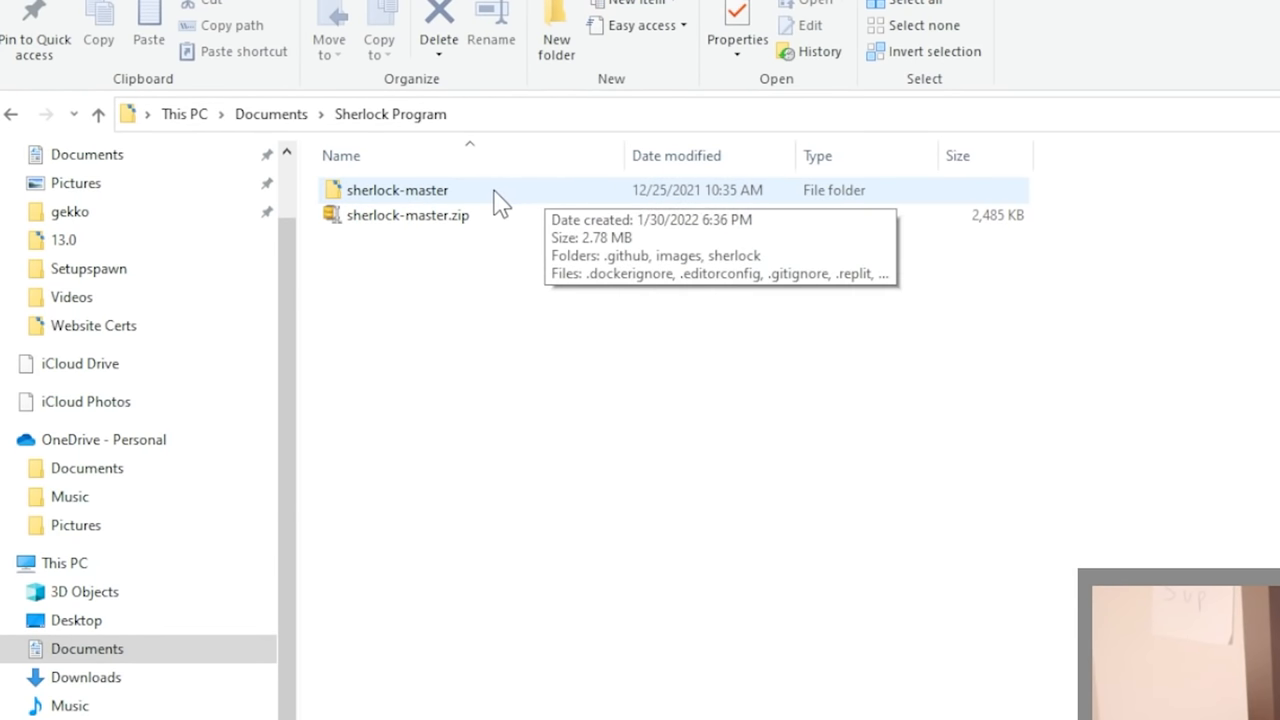
Step: Open the extracted sherlock-master folder to show its project files
double_click(398, 190)
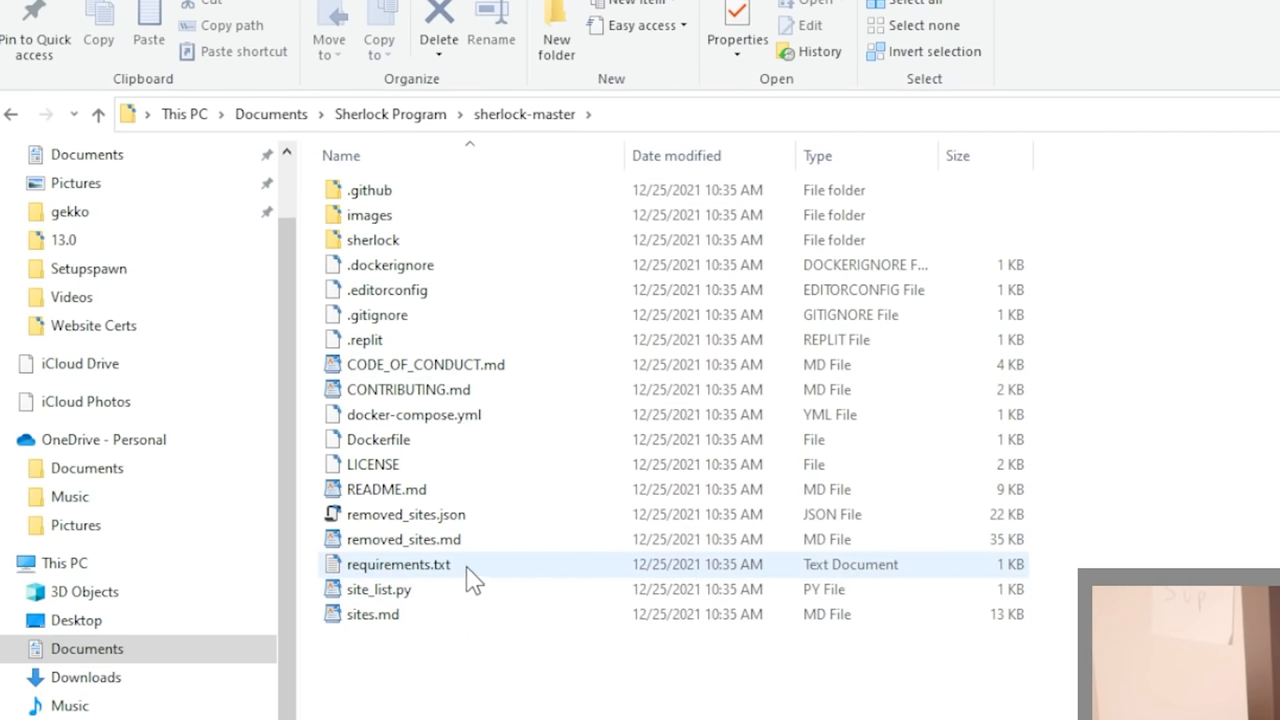
mouse_move(476, 580)
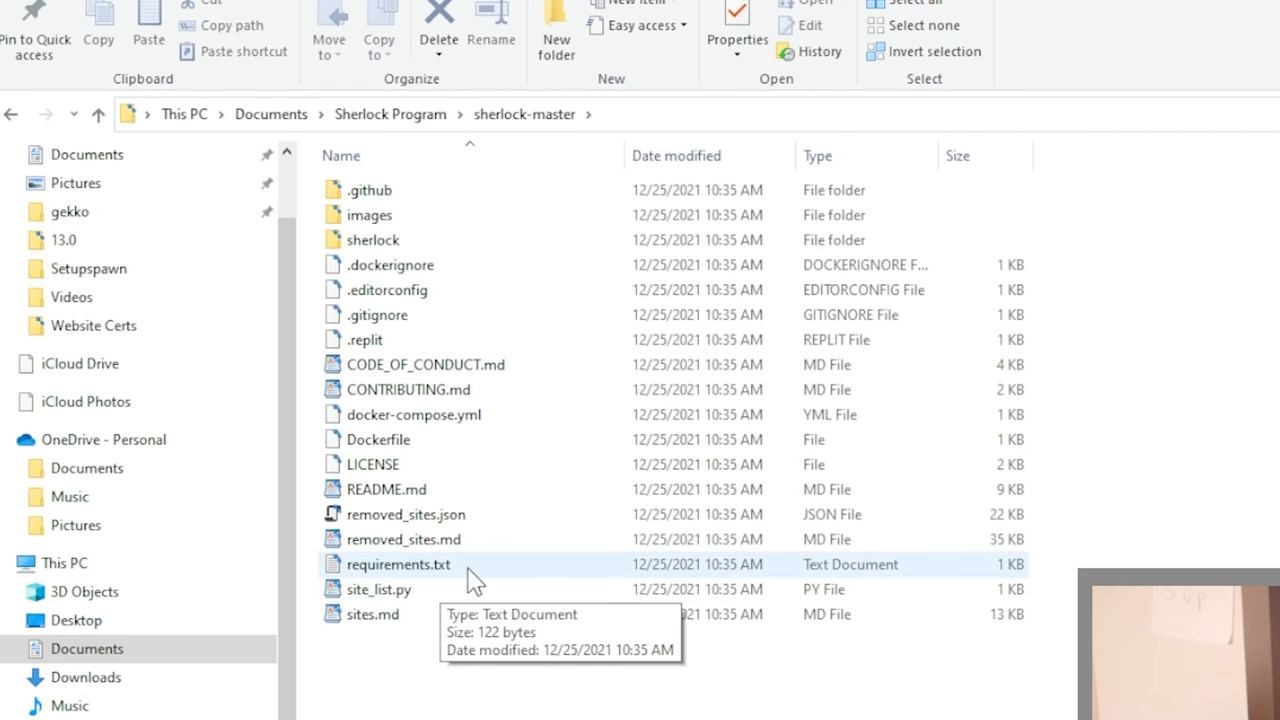
mouse_move(464, 576)
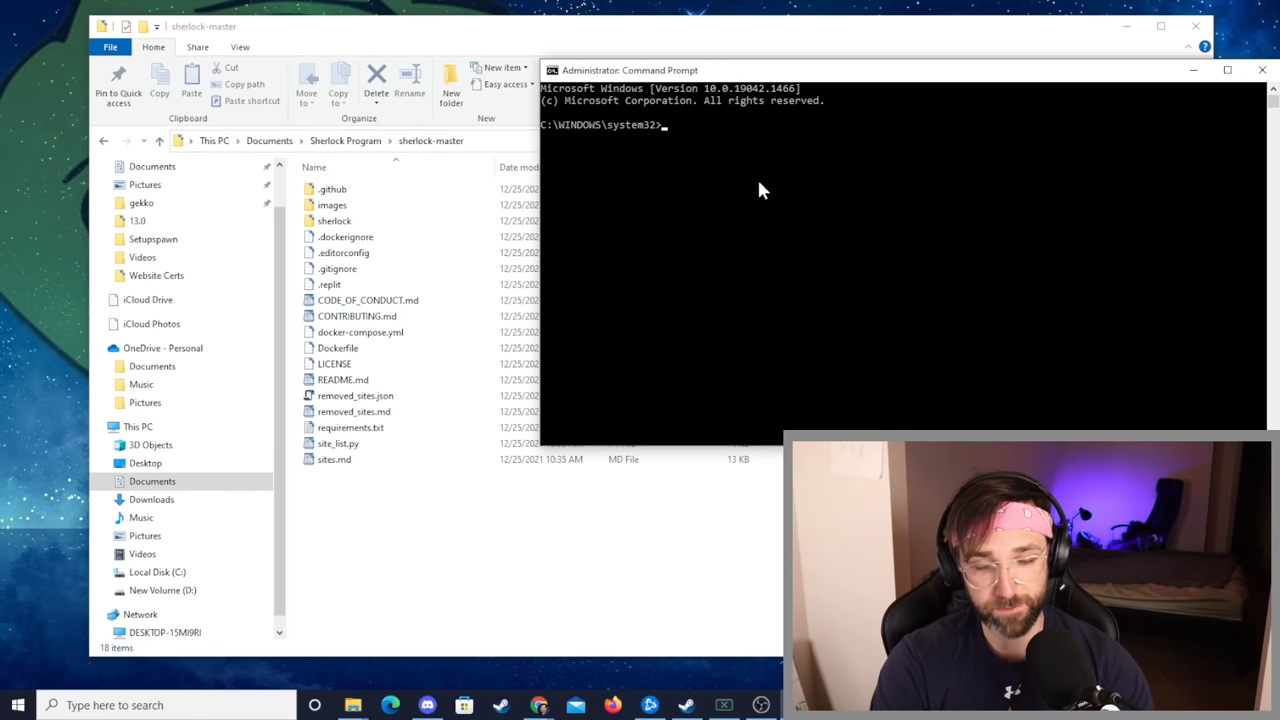
Step: Change directory to C:\Users\Matt\Documents\Sherlock Program\sherlock-master
type("cd")
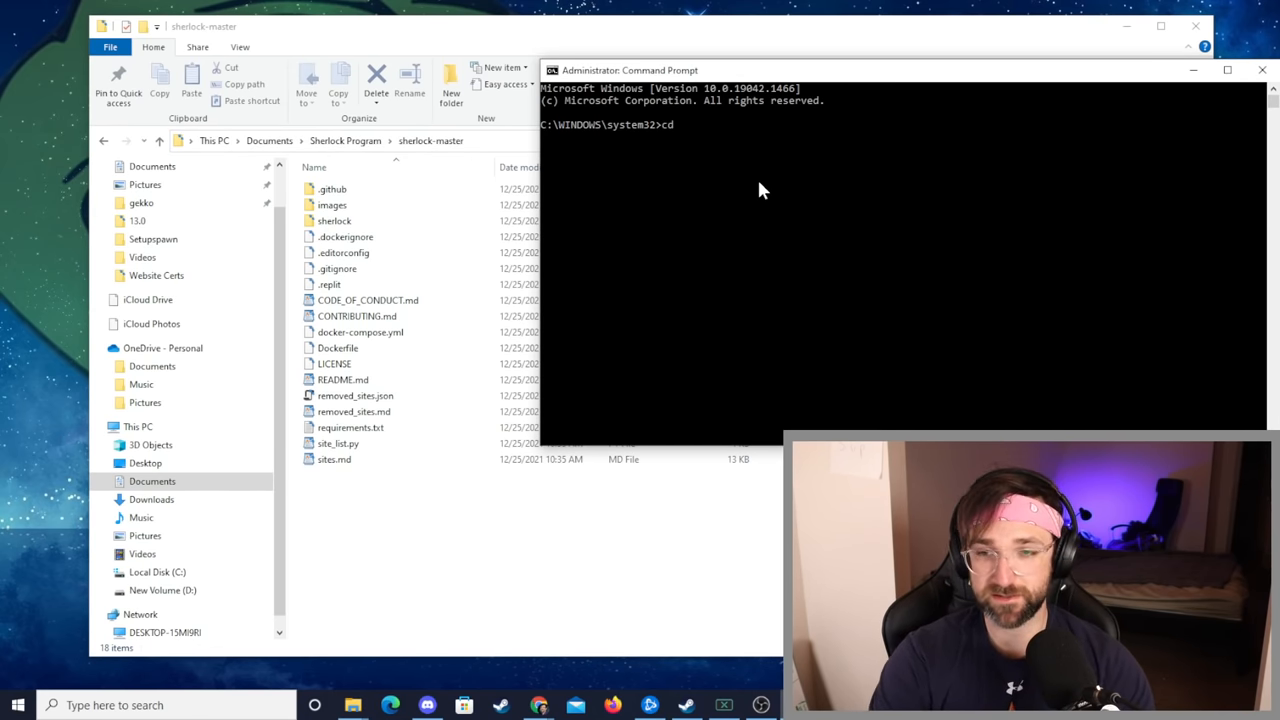
type("C:\\Users\\Matt\\Documents\\Sherlock Program\\sherlock-master")
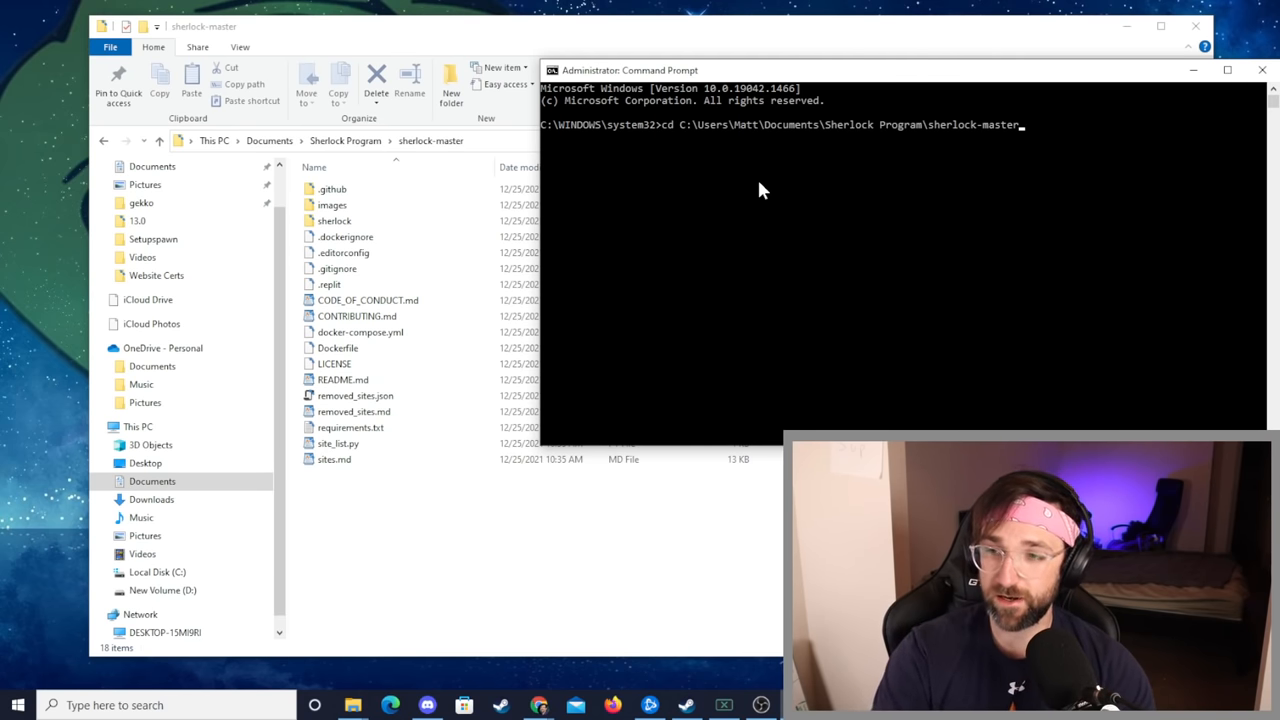
key("enter")
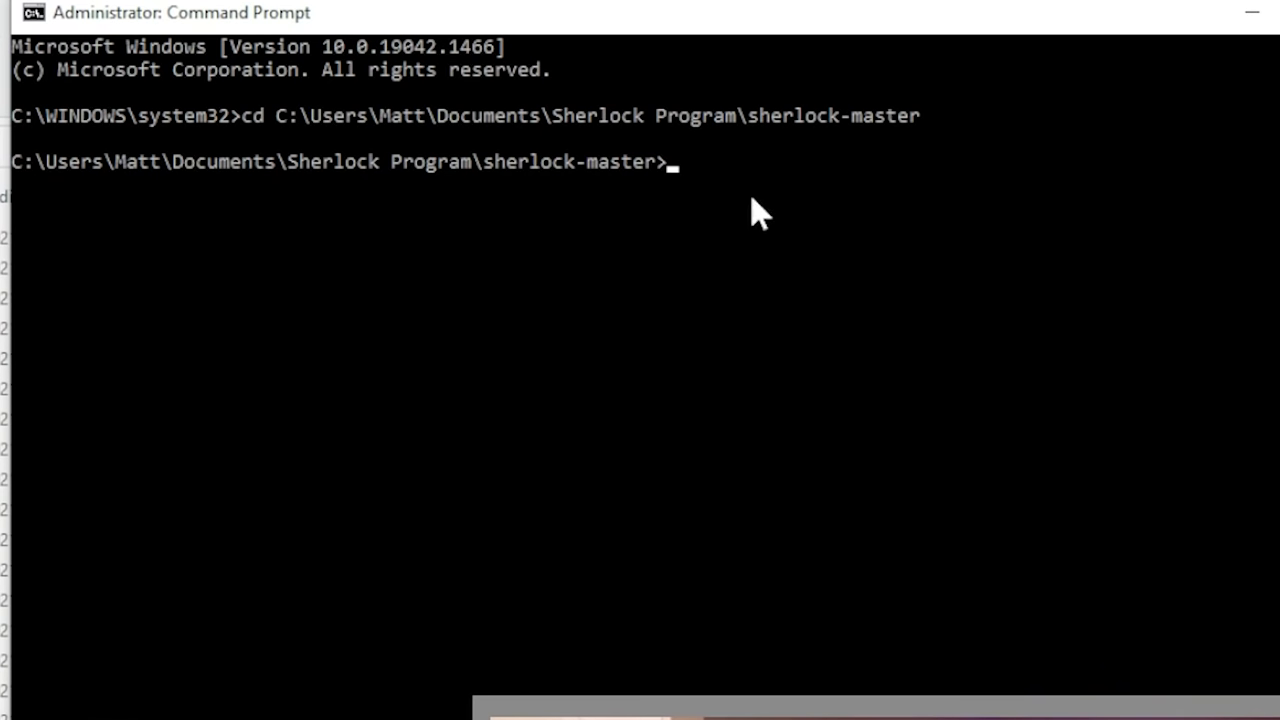
mouse_move(584, 278)
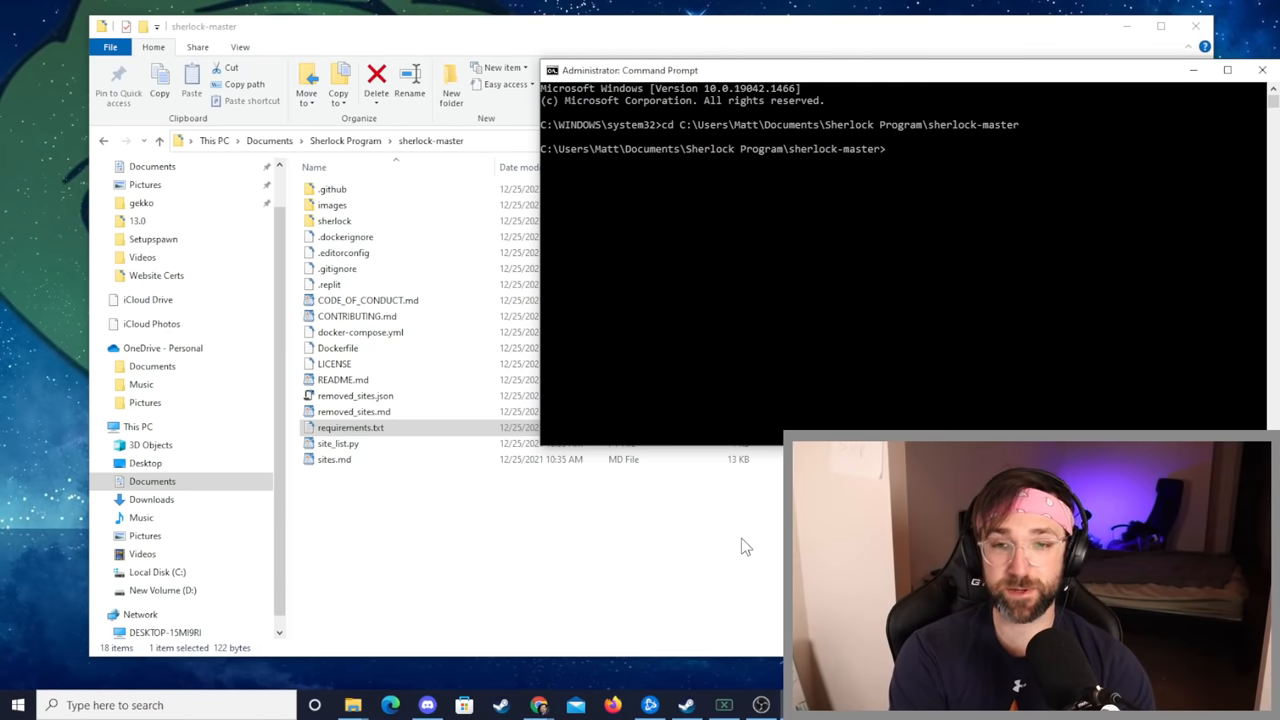
Step: Run pip3 install -r requirements.txt, then start entering cd sherlock
type("pip3 install -")
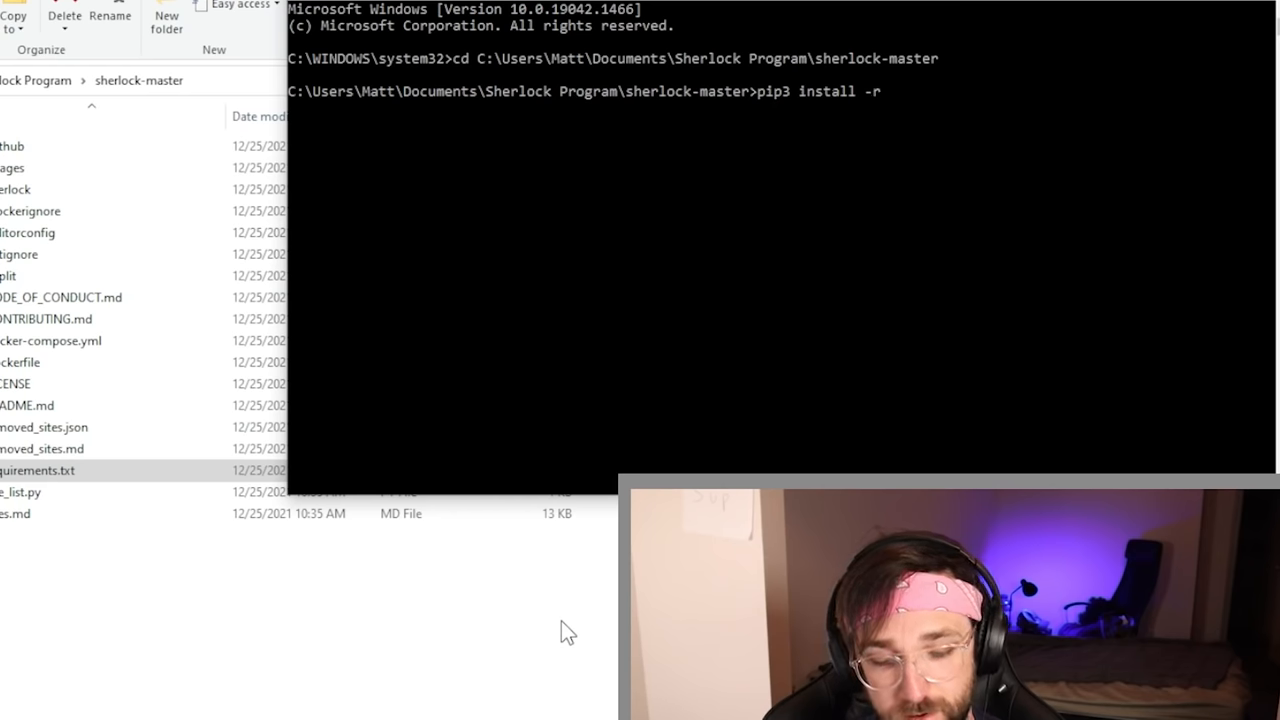
type("req")
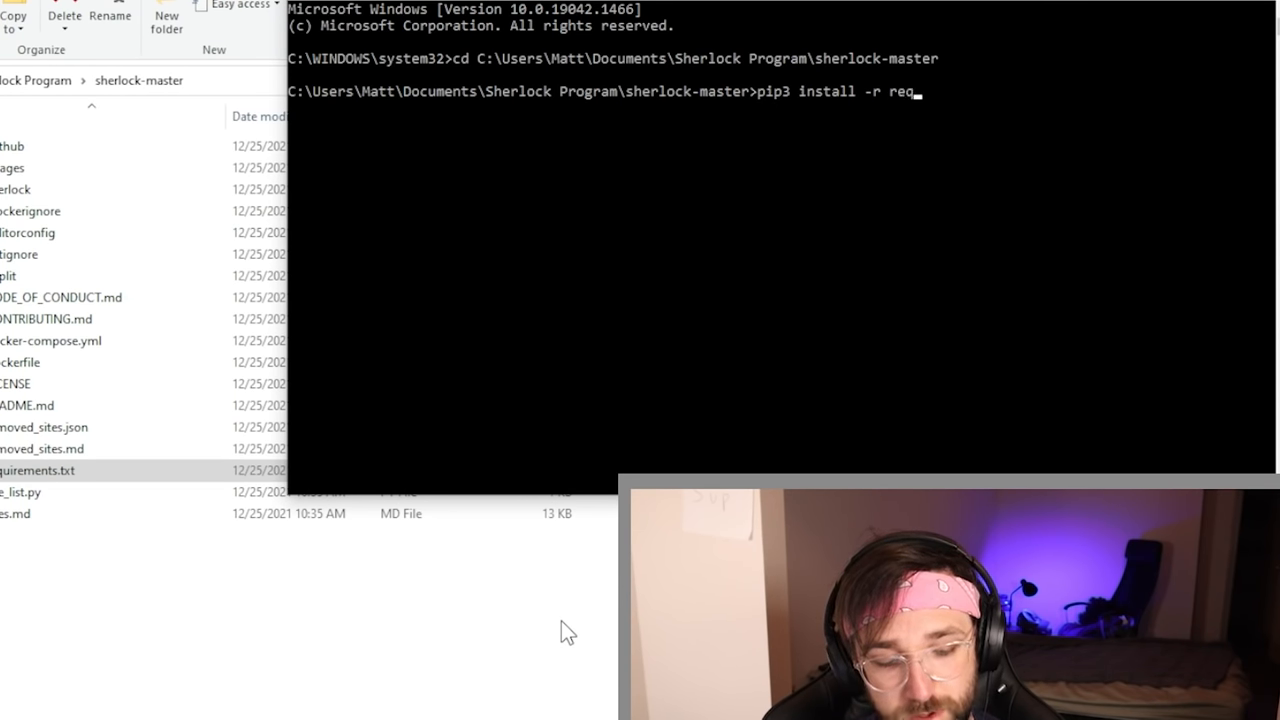
type("uirements.")
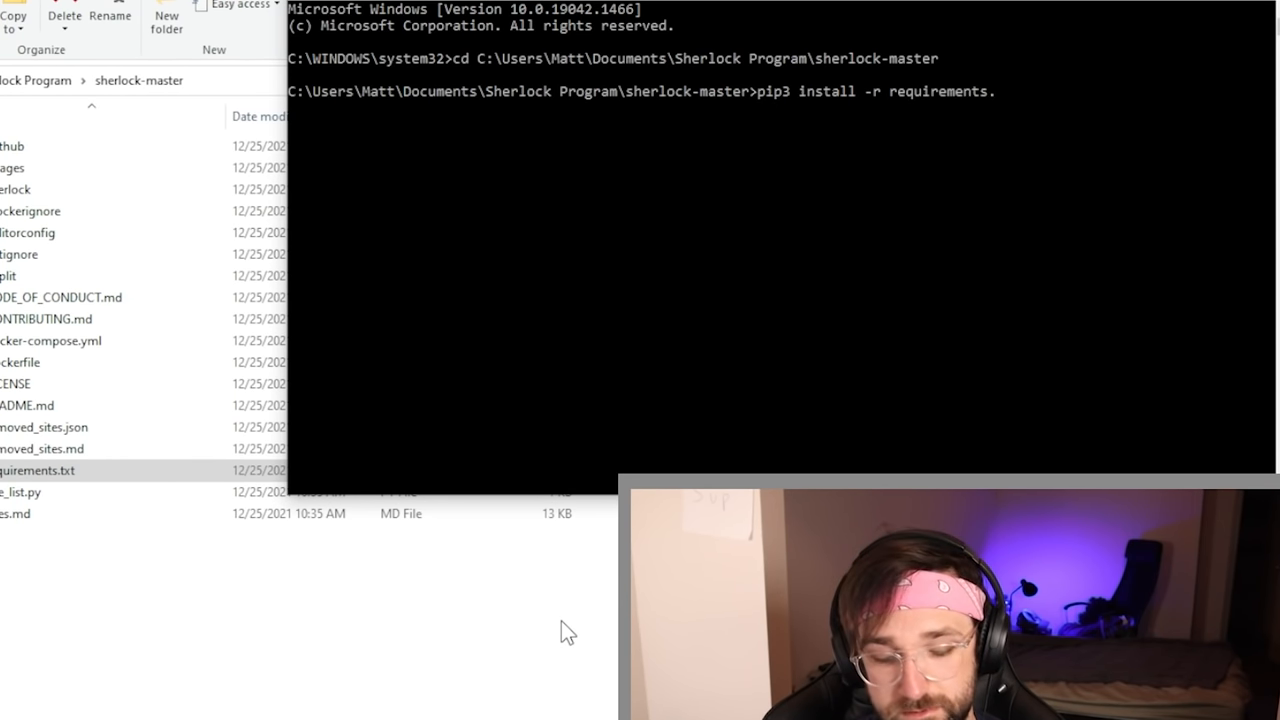
type("txt")
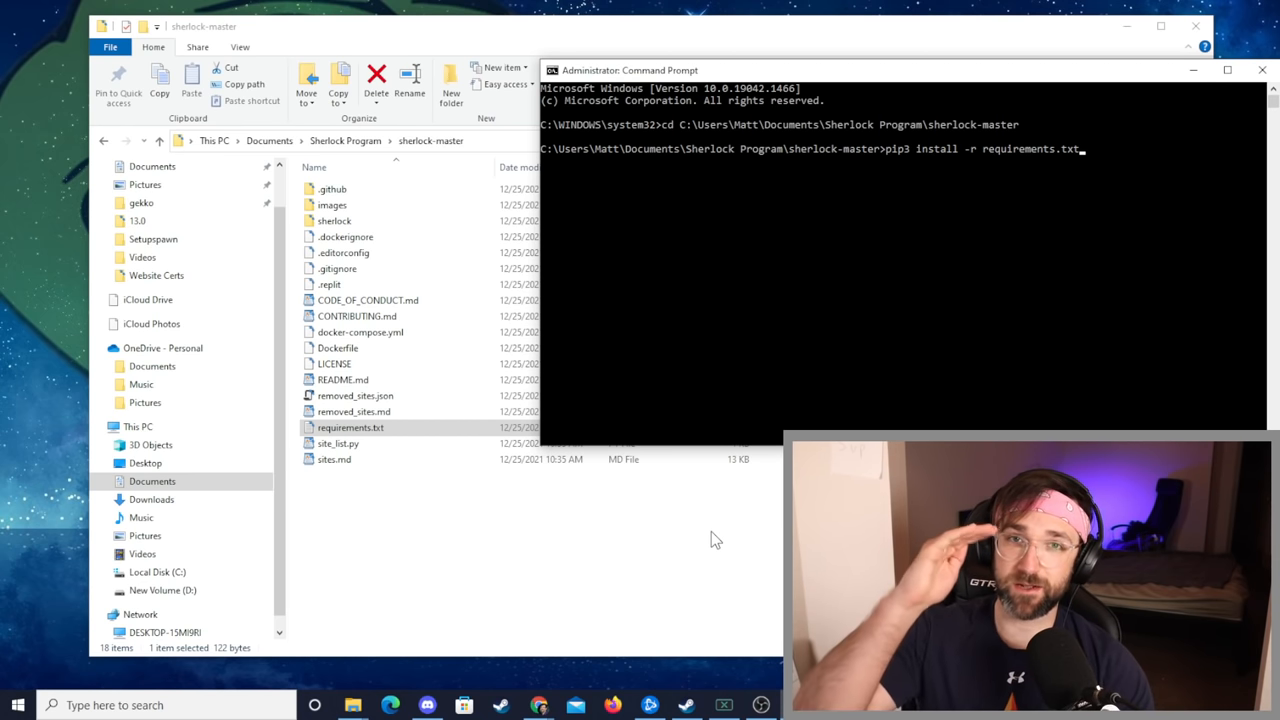
key("enter")
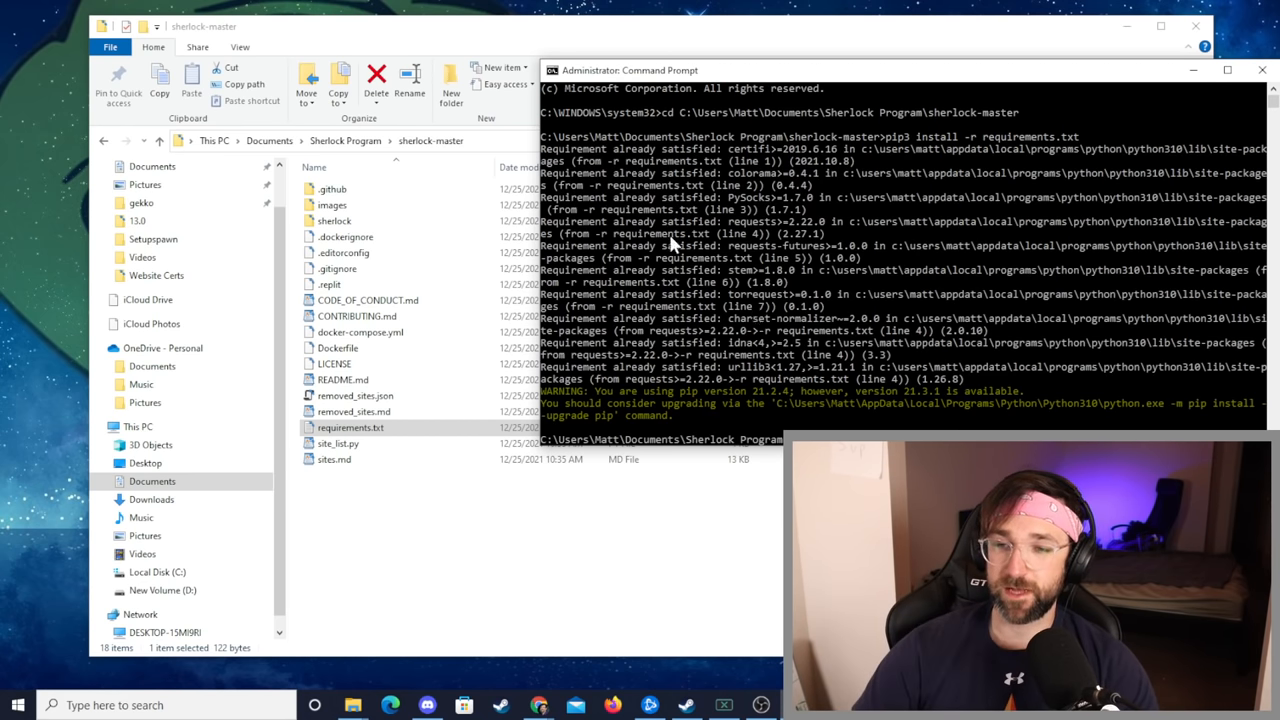
mouse_move(900, 370)
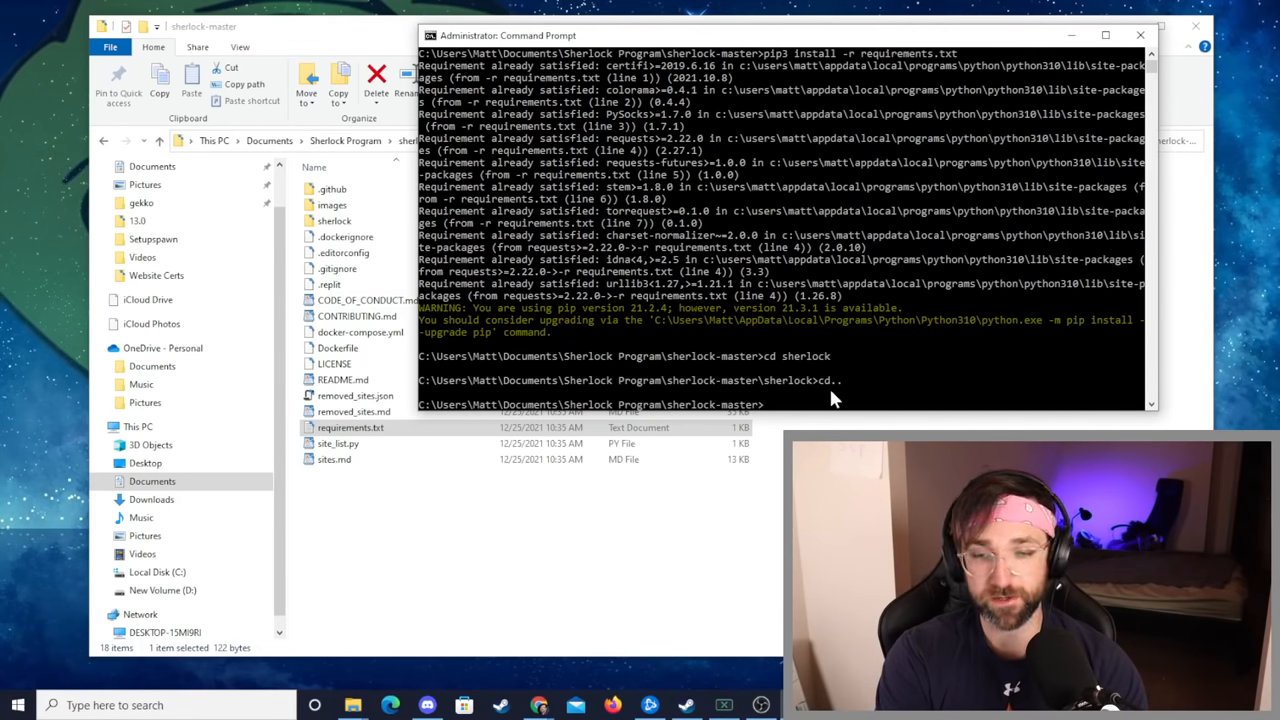
type("cd sherlock")
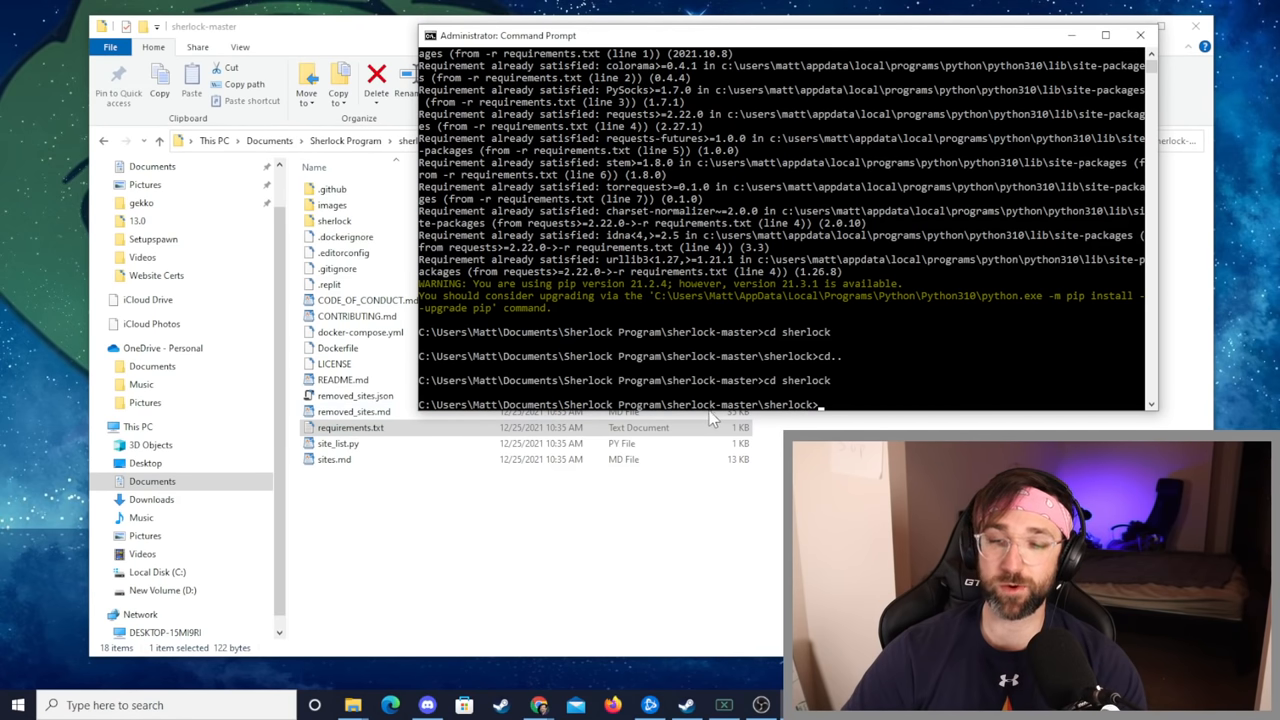
mouse_move(708, 418)
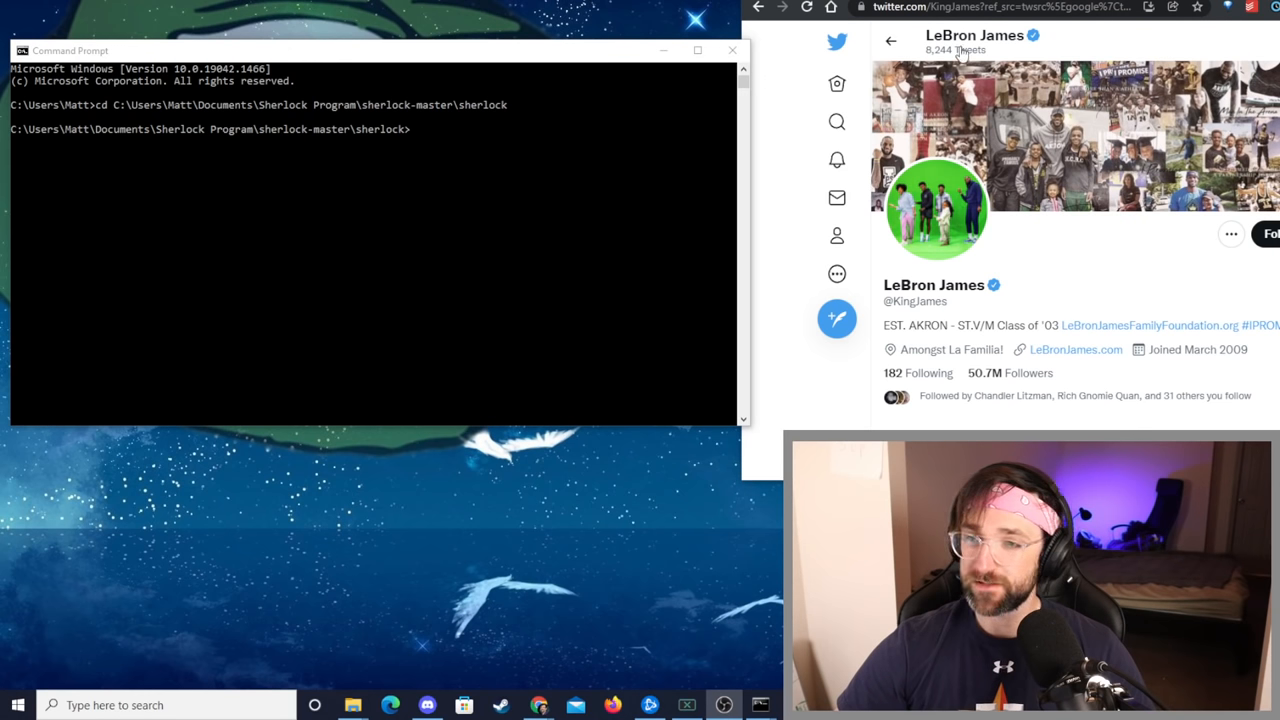
mouse_move(976, 316)
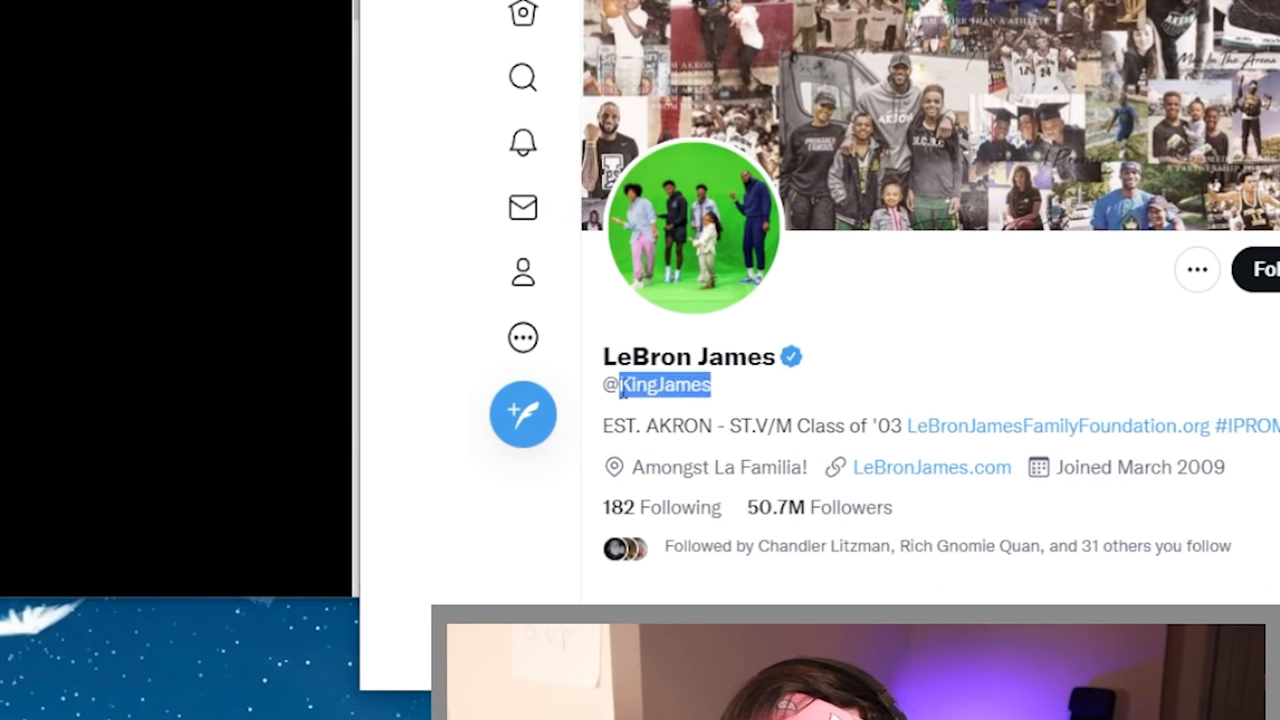
right_click(662, 384)
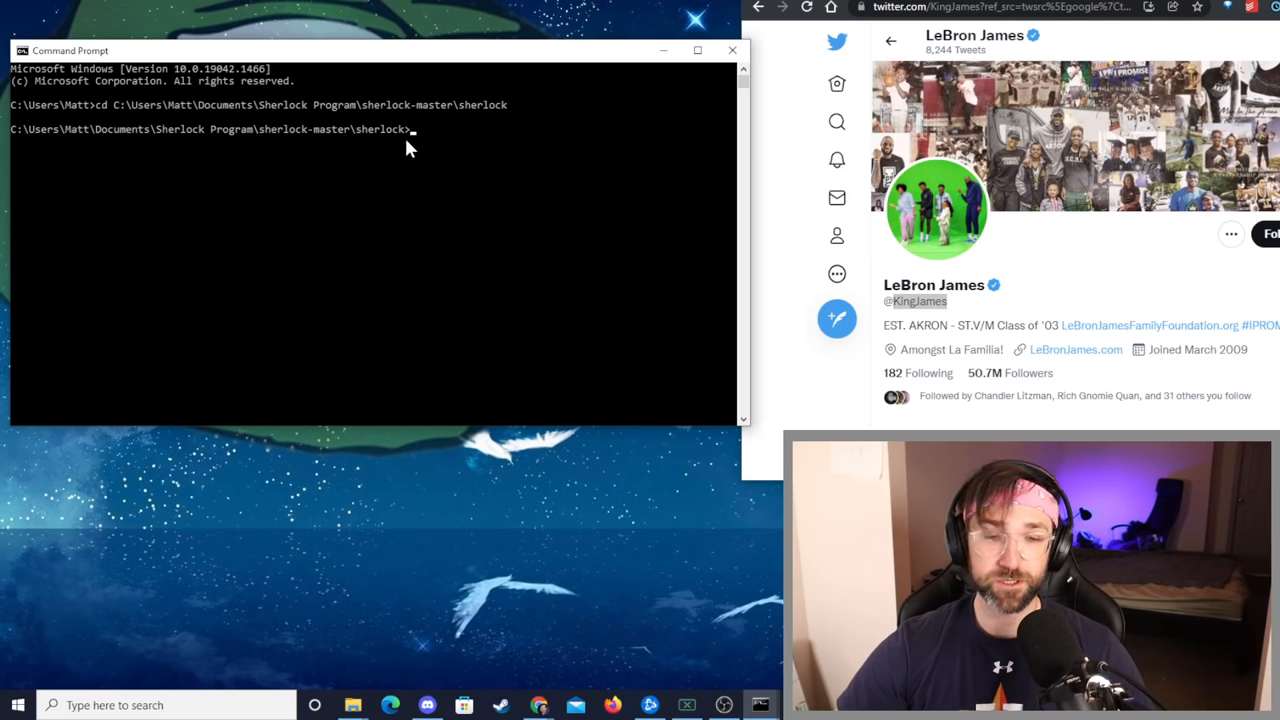
mouse_move(448, 148)
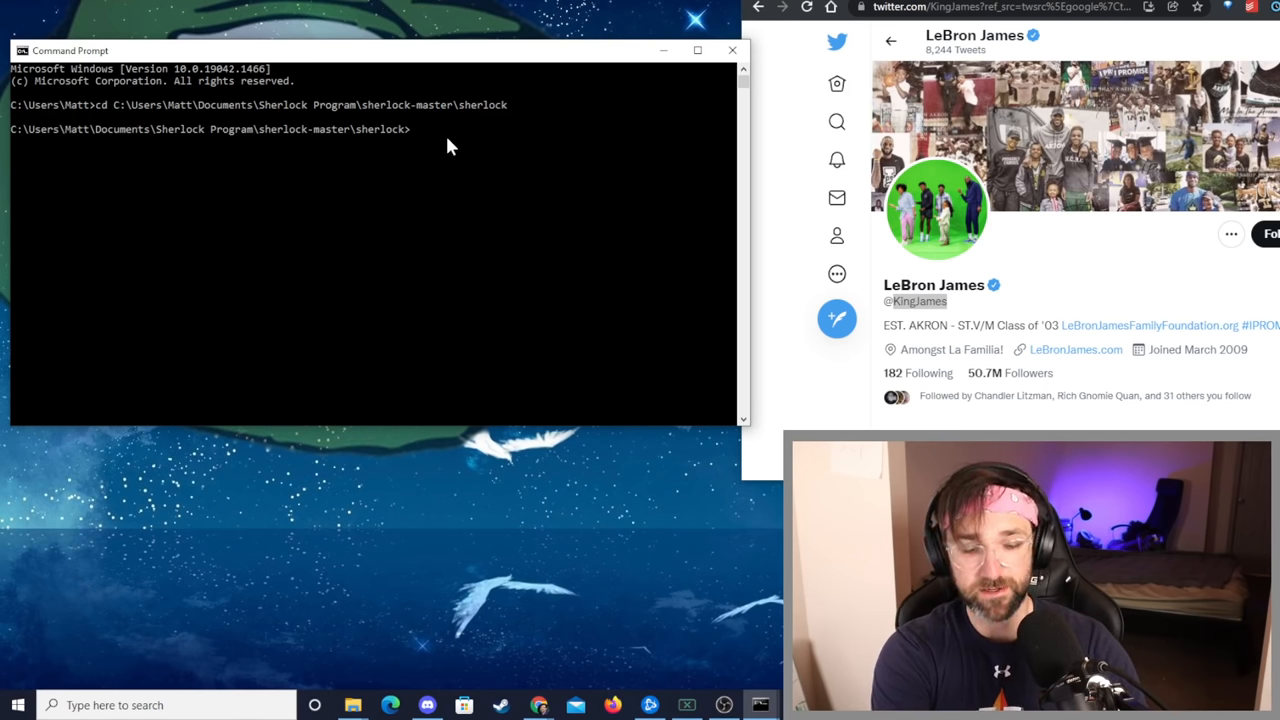
Step: Enter the command python sherlock.py KingJames at the sherlock prompt
type("python")
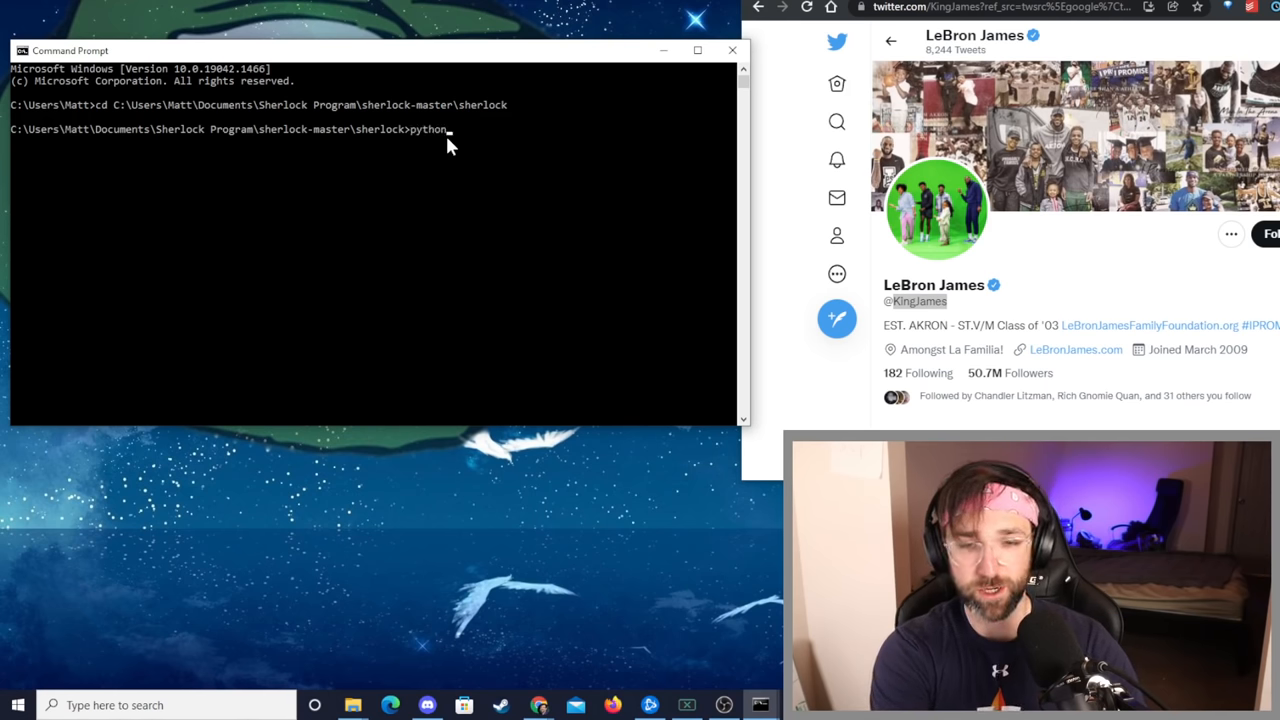
type("sherlock")
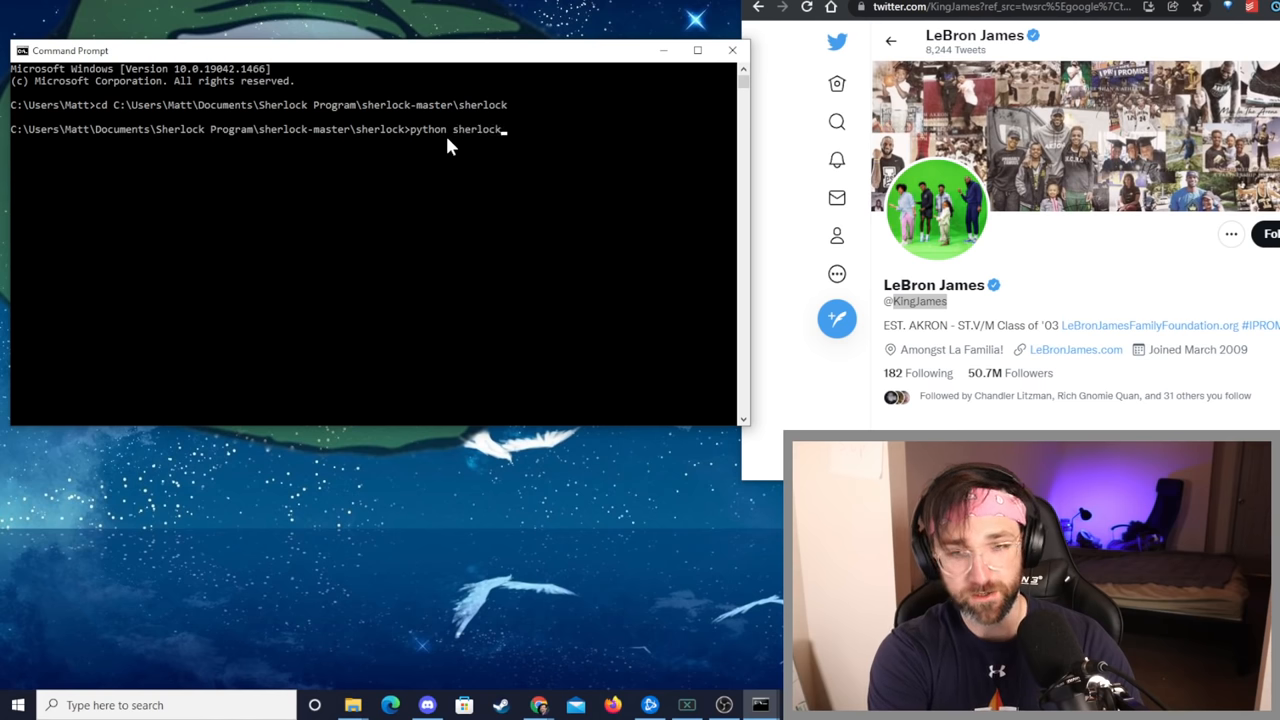
type(".py")
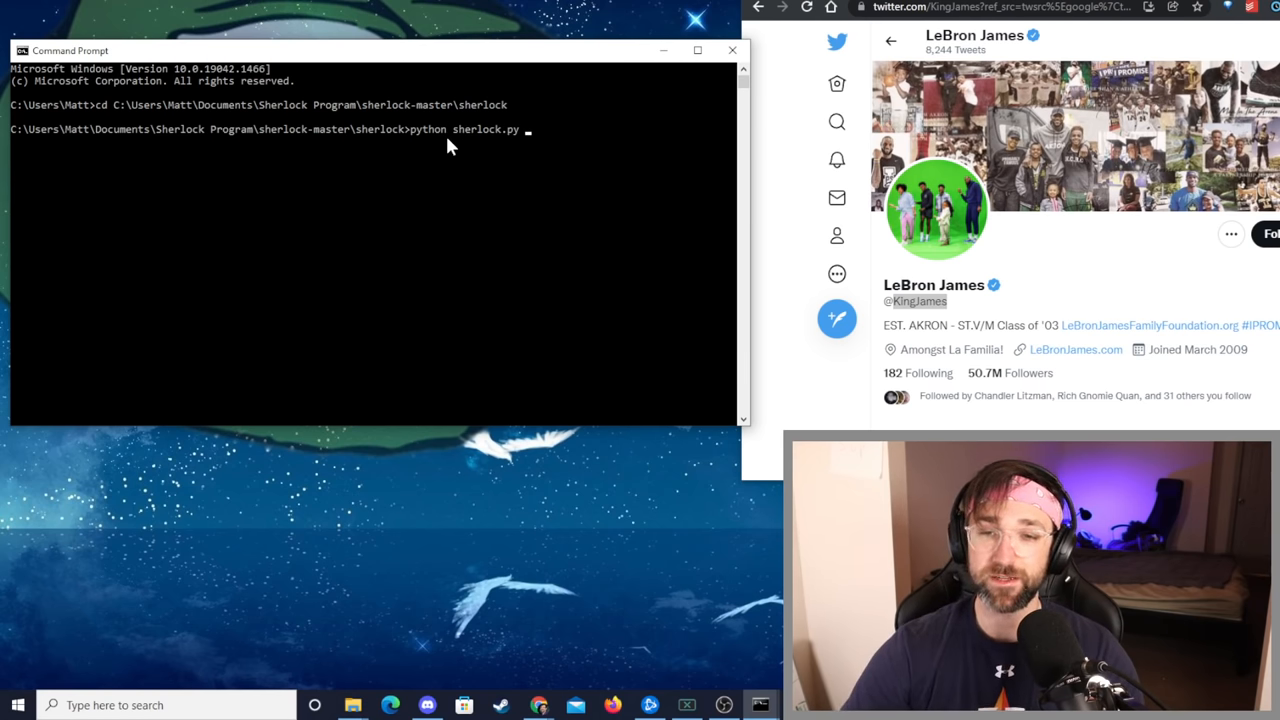
type("KingJames")
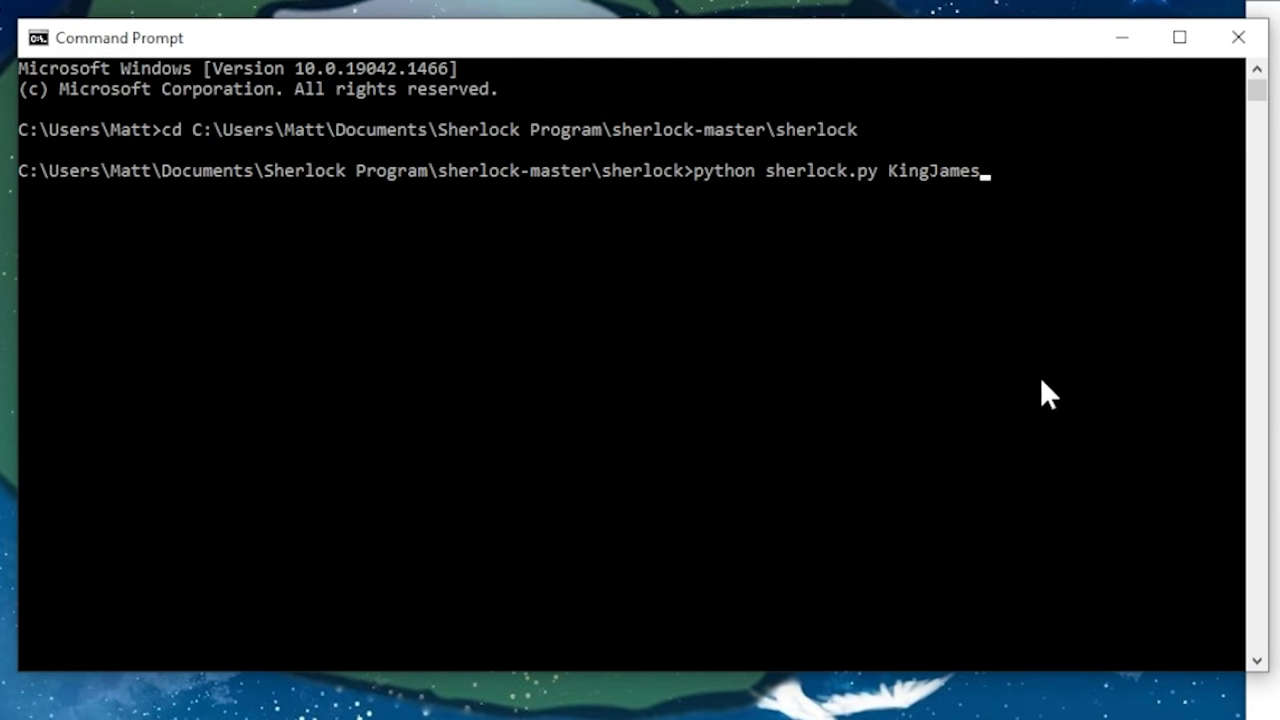
key("enter")
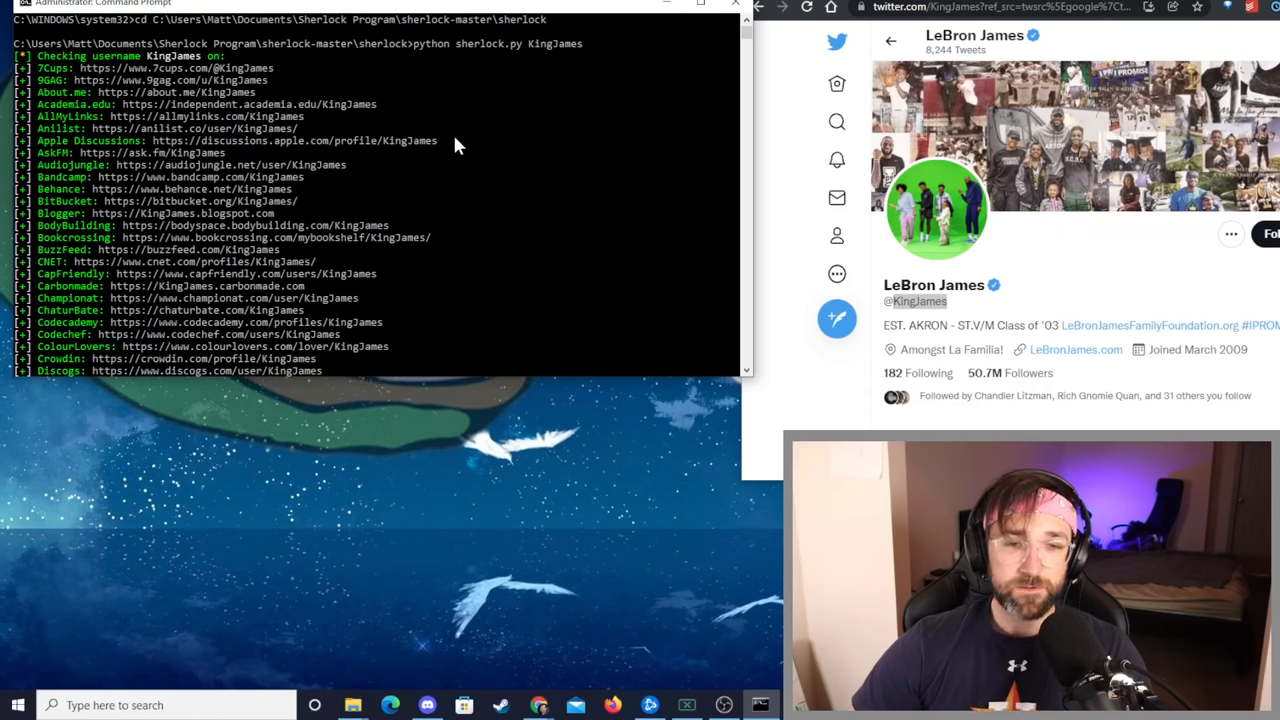
mouse_move(504, 148)
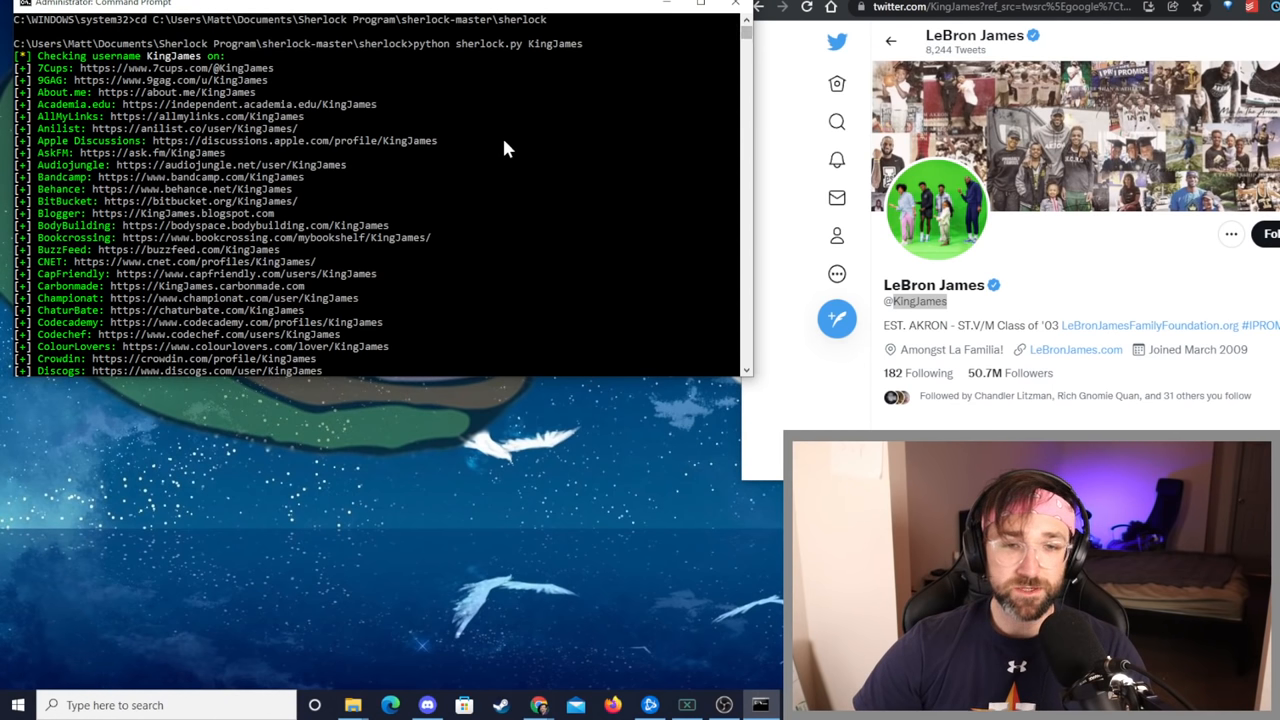
scroll("down", 3)
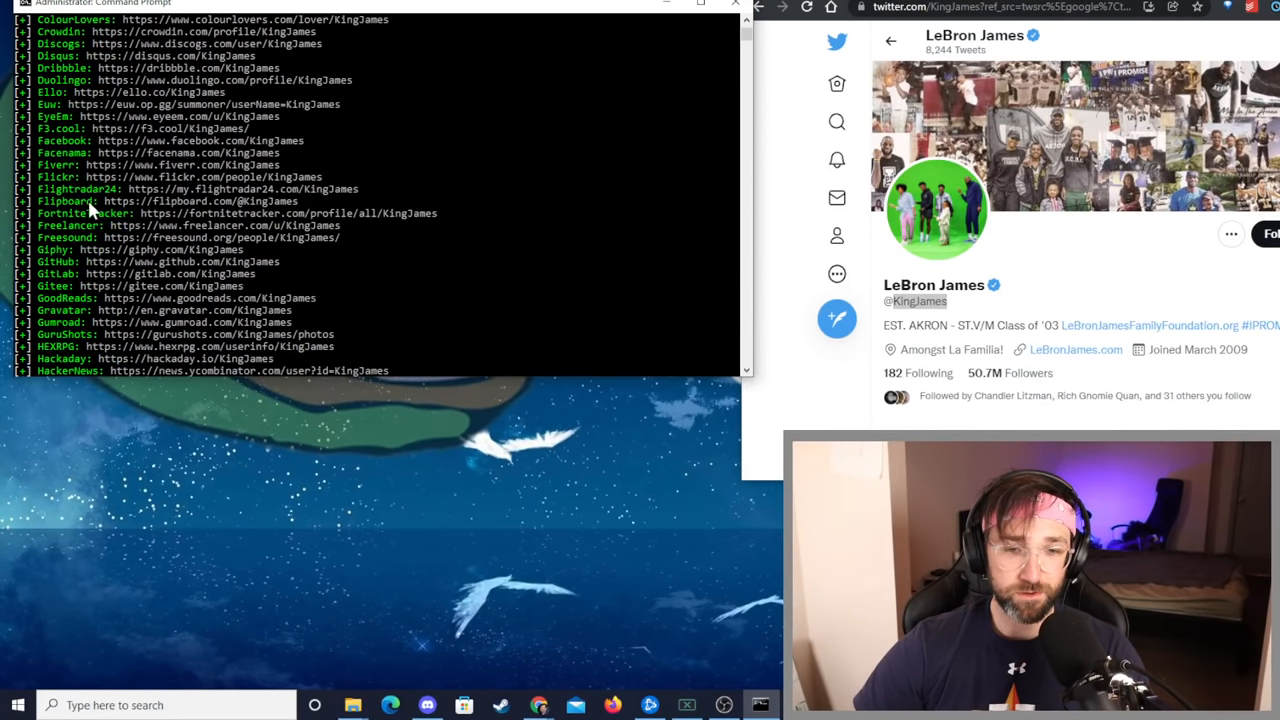
scroll("down", 3)
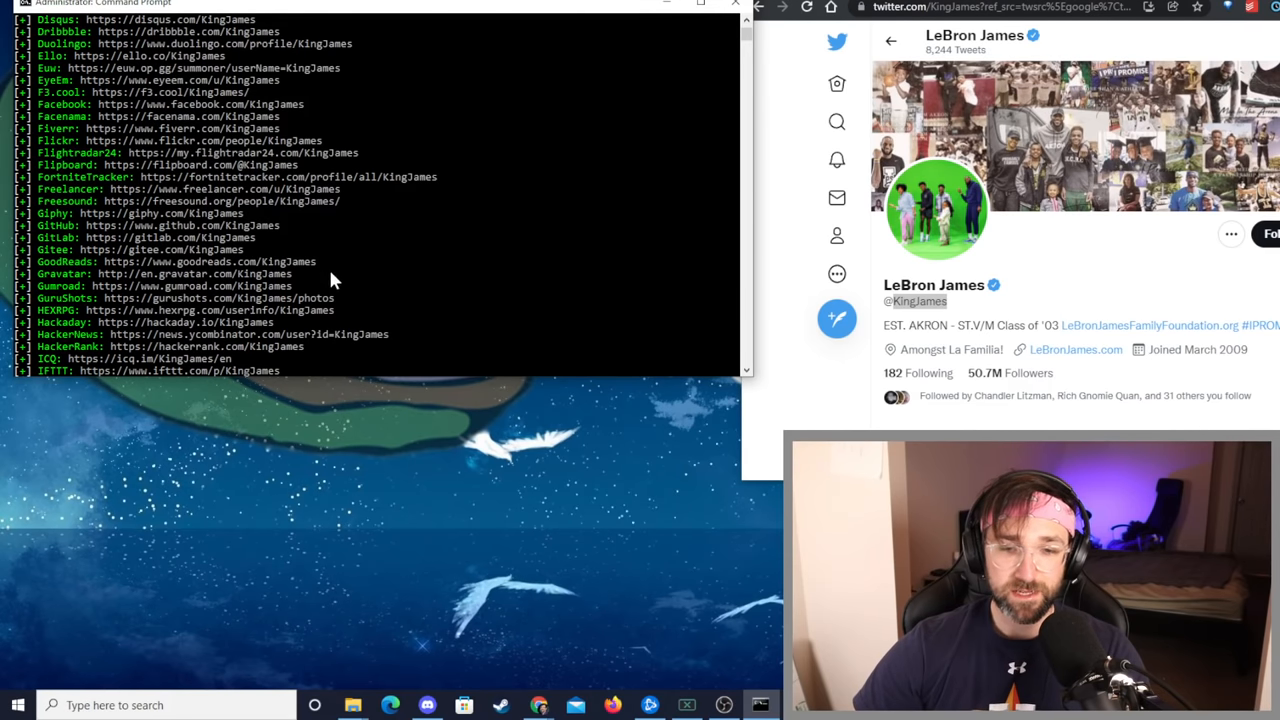
mouse_move(262, 270)
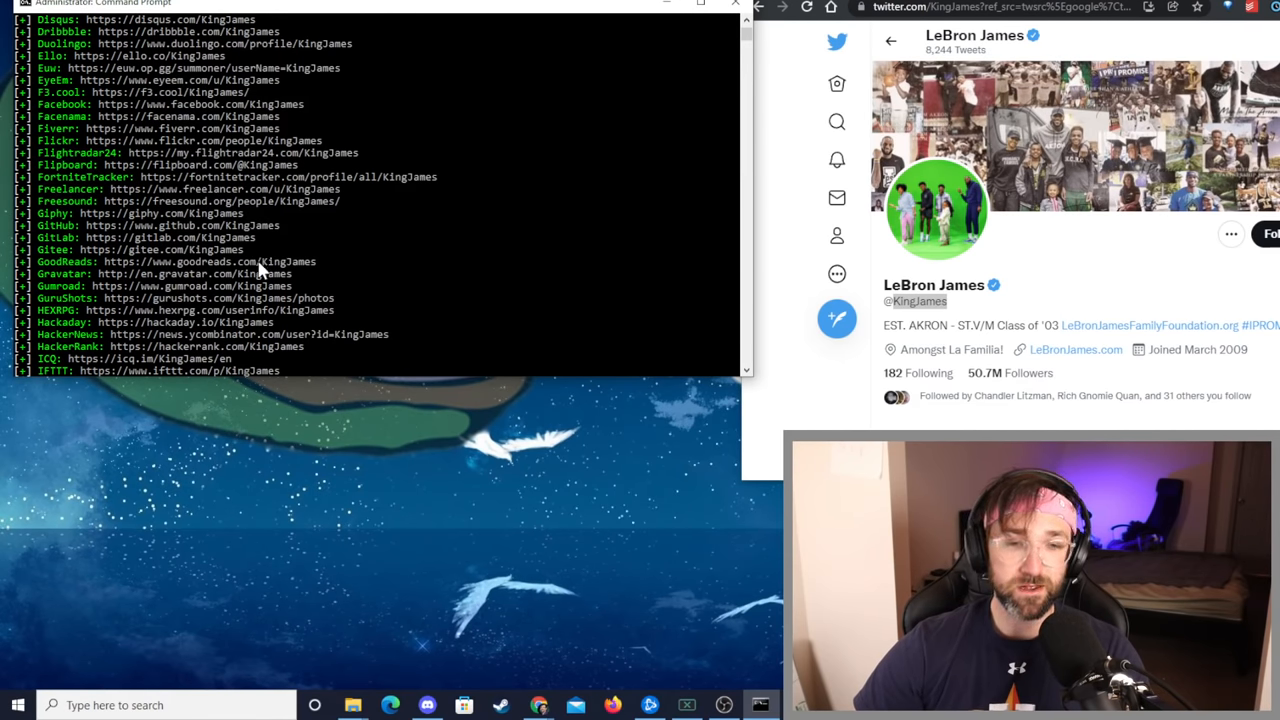
scroll("down", 3)
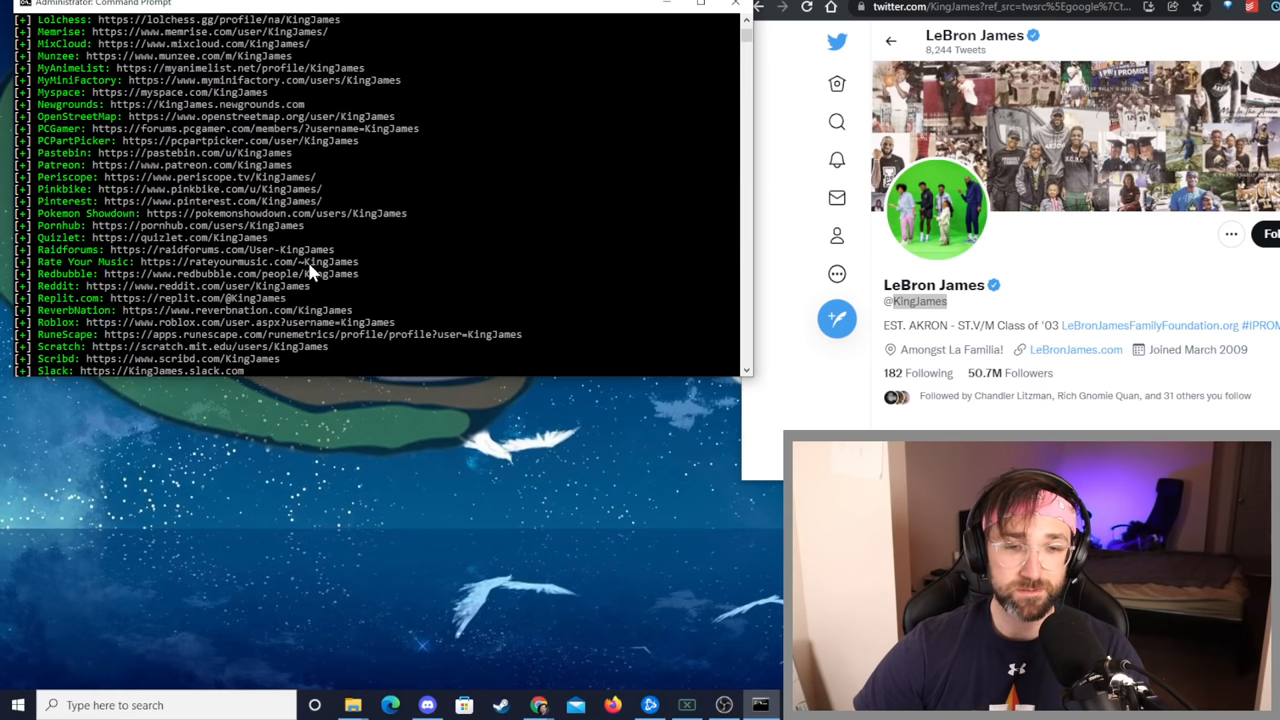
scroll("down", 3)
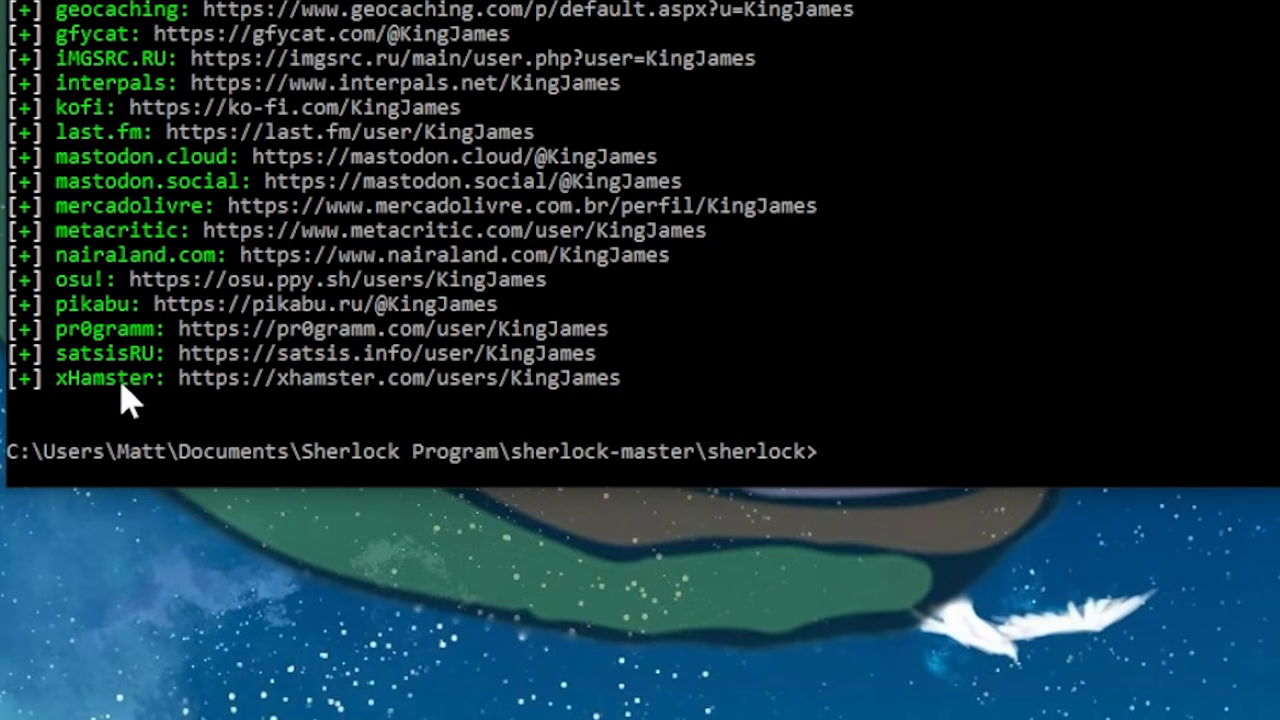
mouse_move(804, 336)
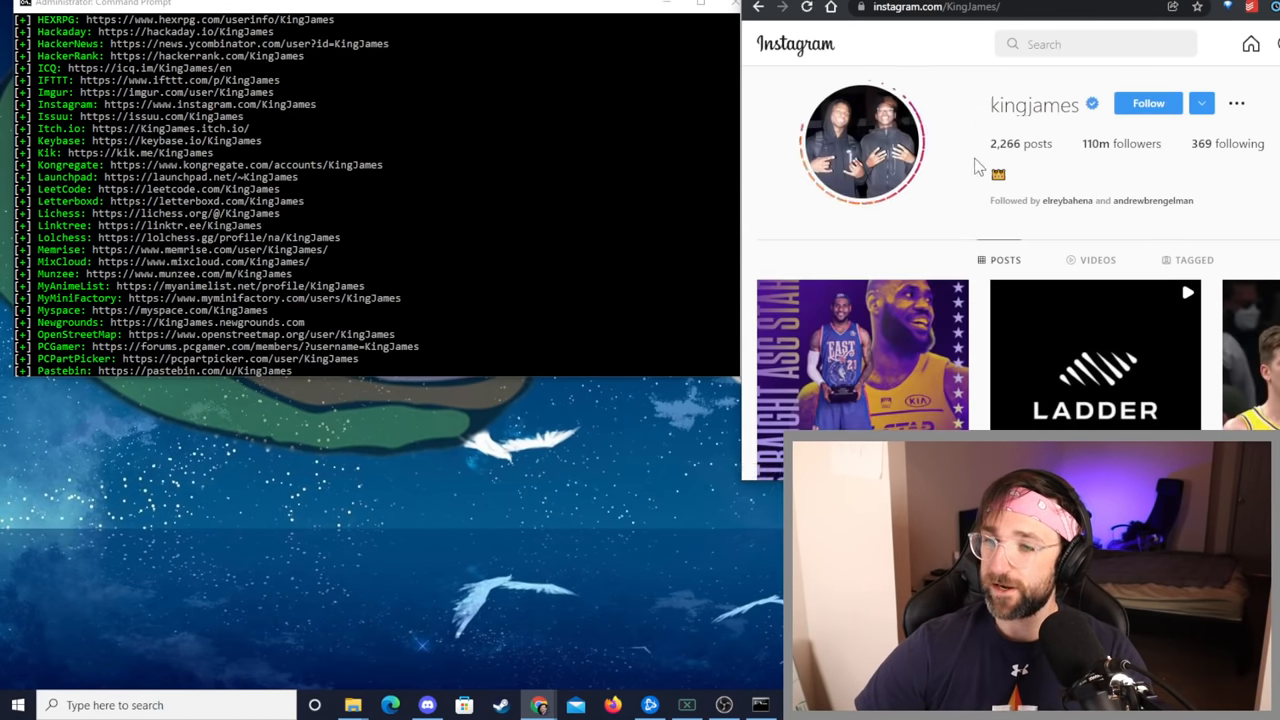
Step: Review the found KingJames profiles in Chrome, ending on the 9GAG page
scroll("down", 3)
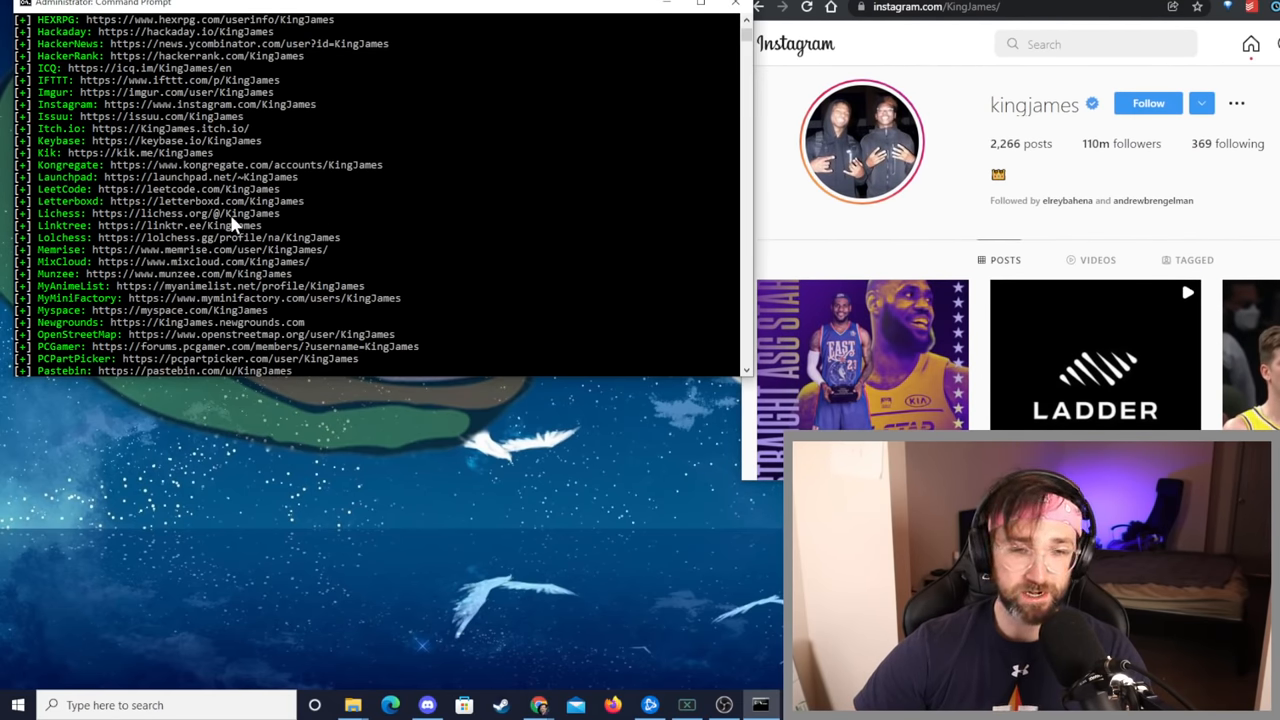
mouse_move(288, 312)
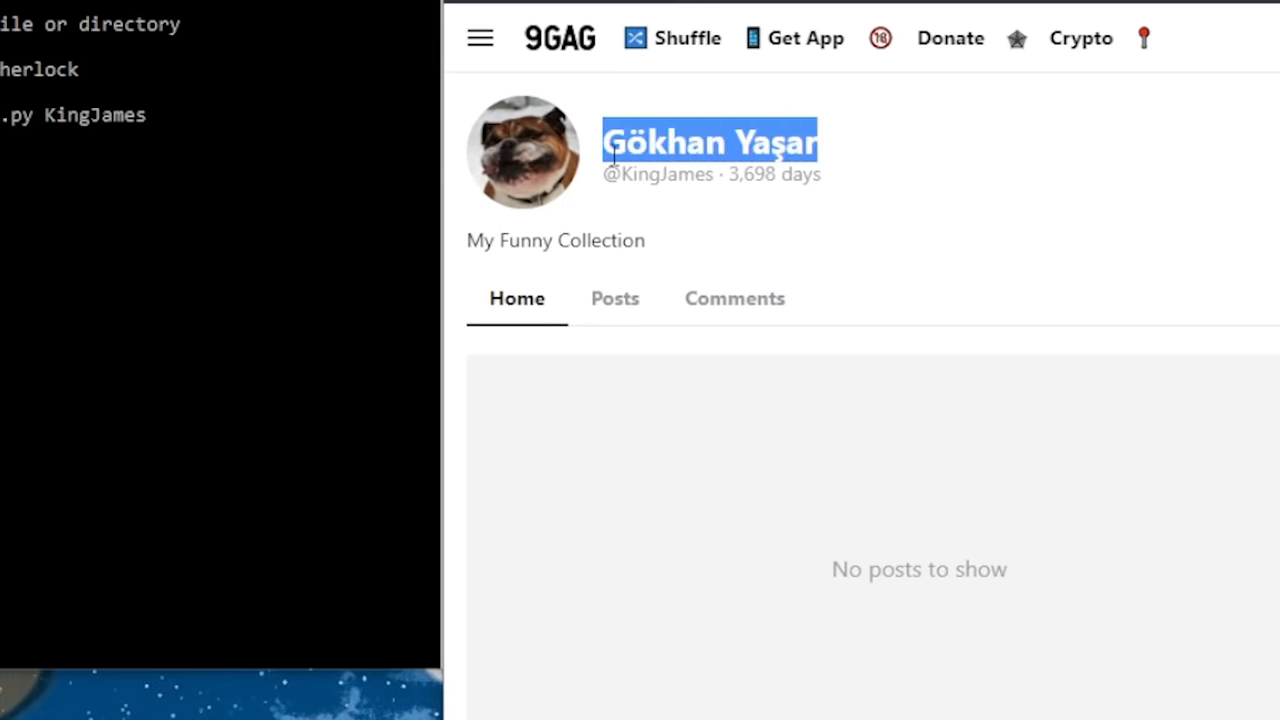
left_click(776, 210)
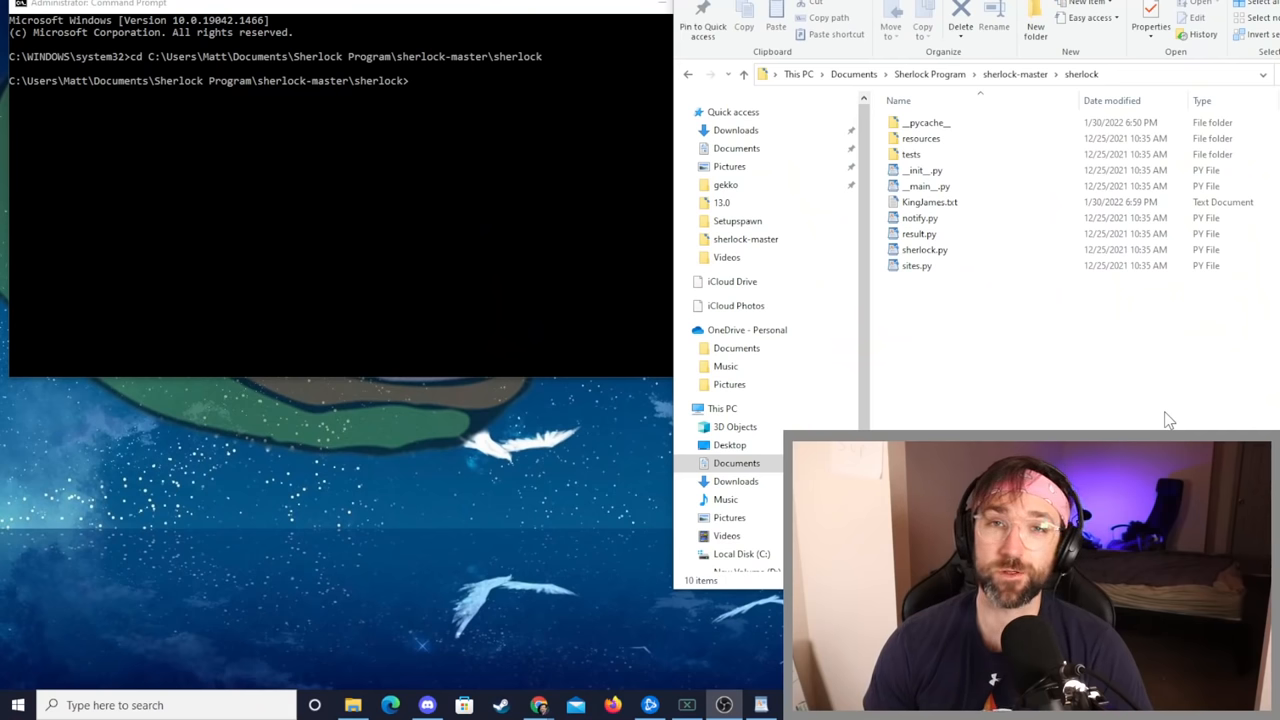
mouse_move(1100, 400)
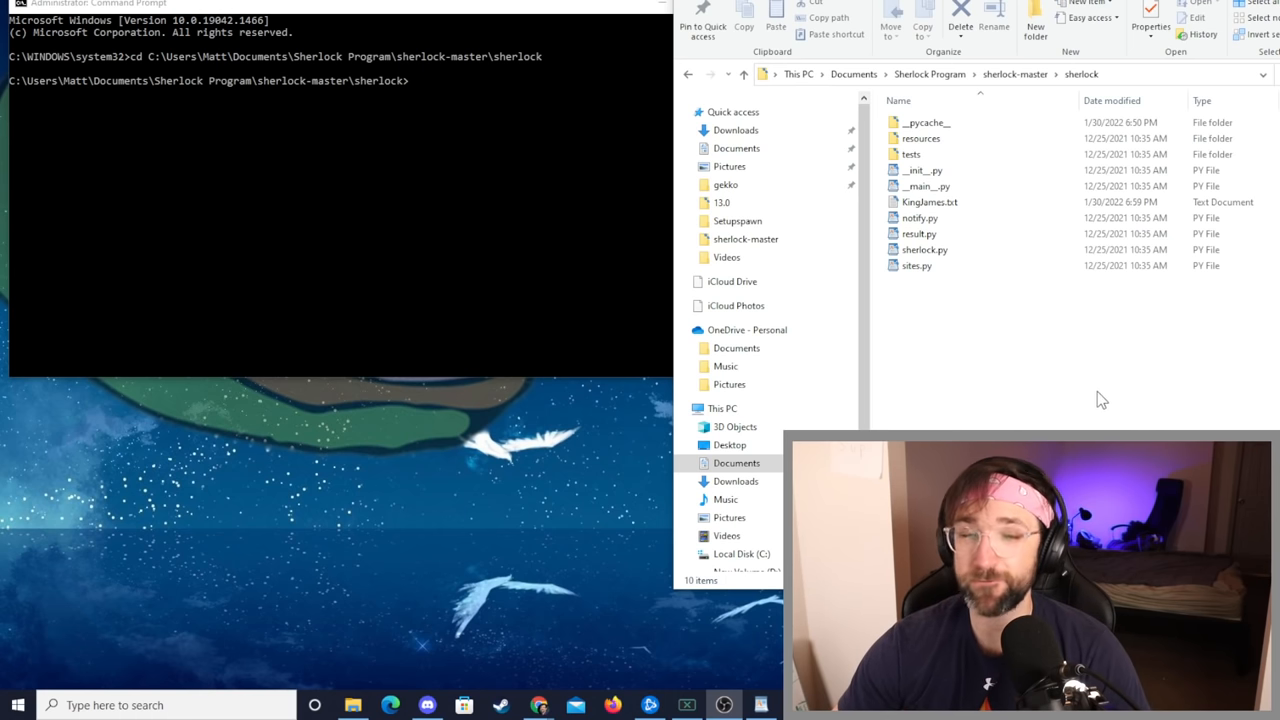
mouse_move(976, 386)
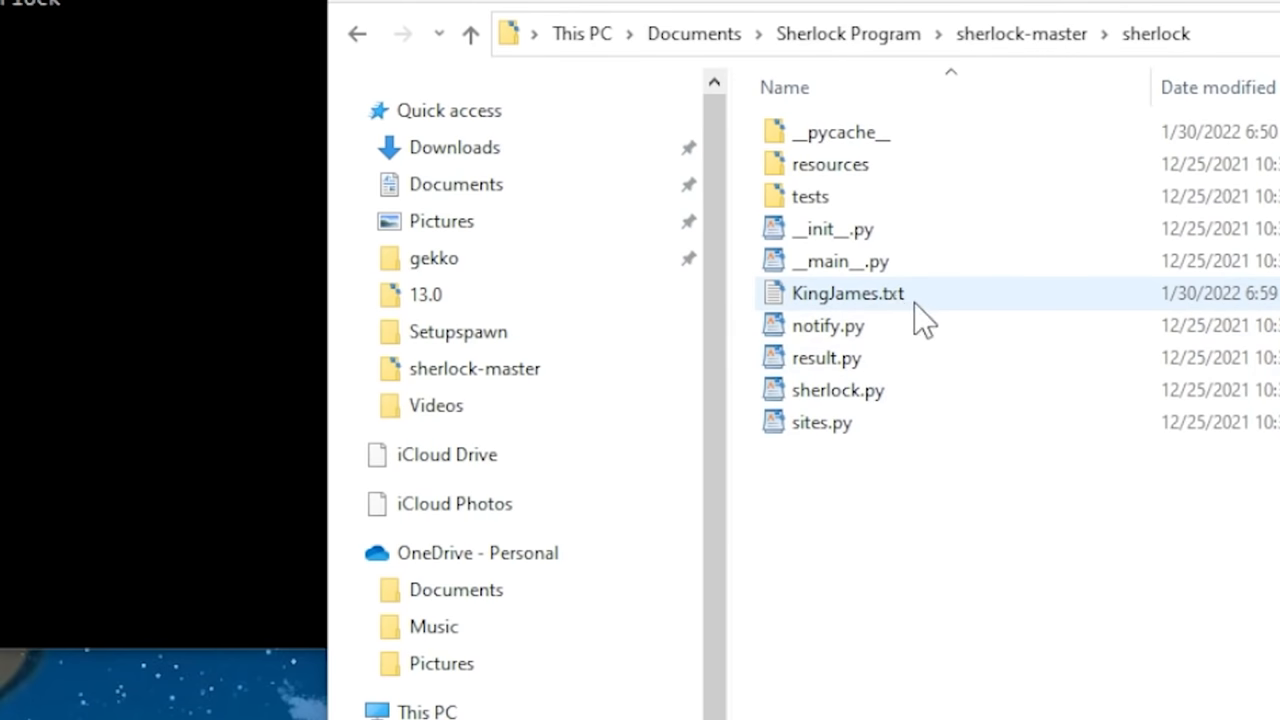
mouse_move(936, 316)
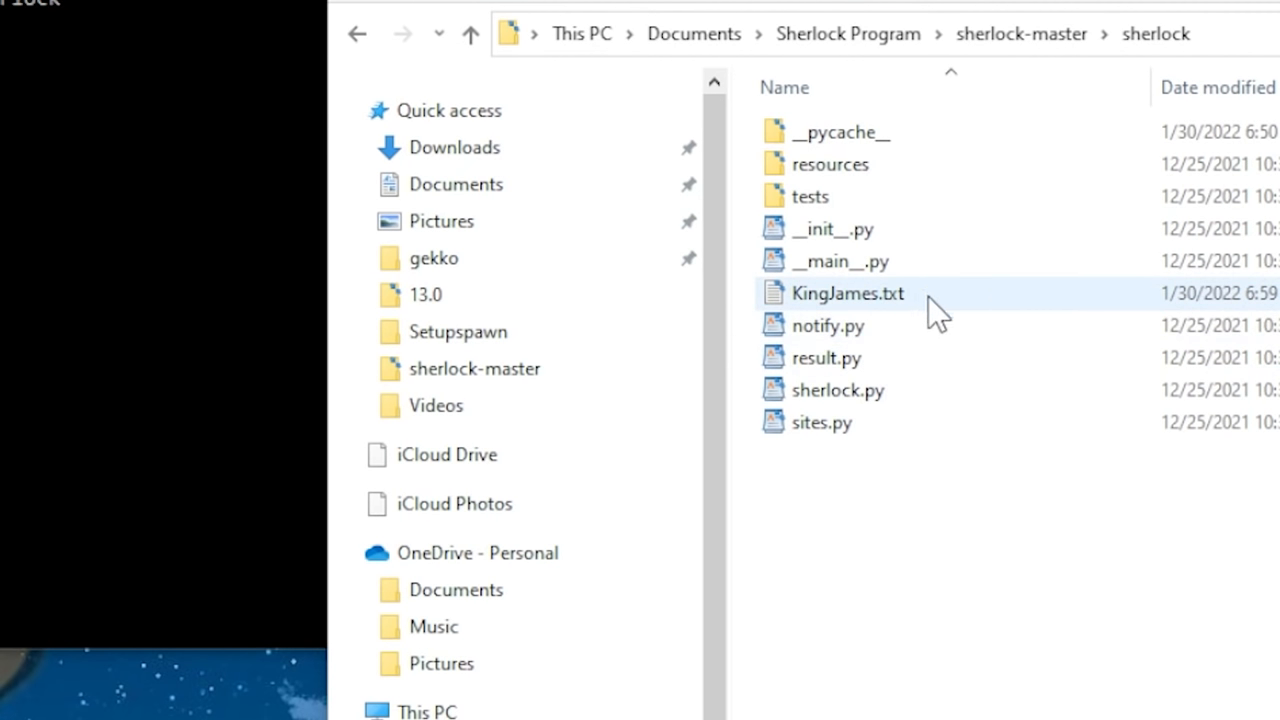
double_click(848, 292)
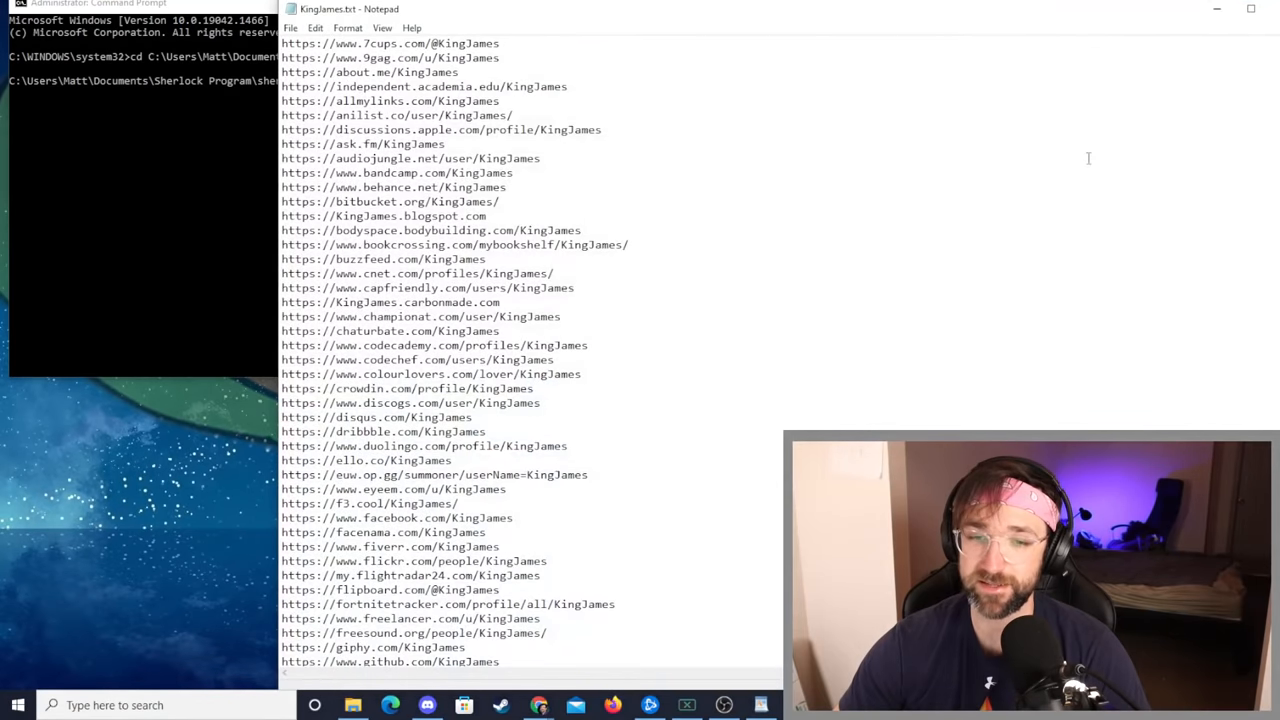
scroll("down", 3)
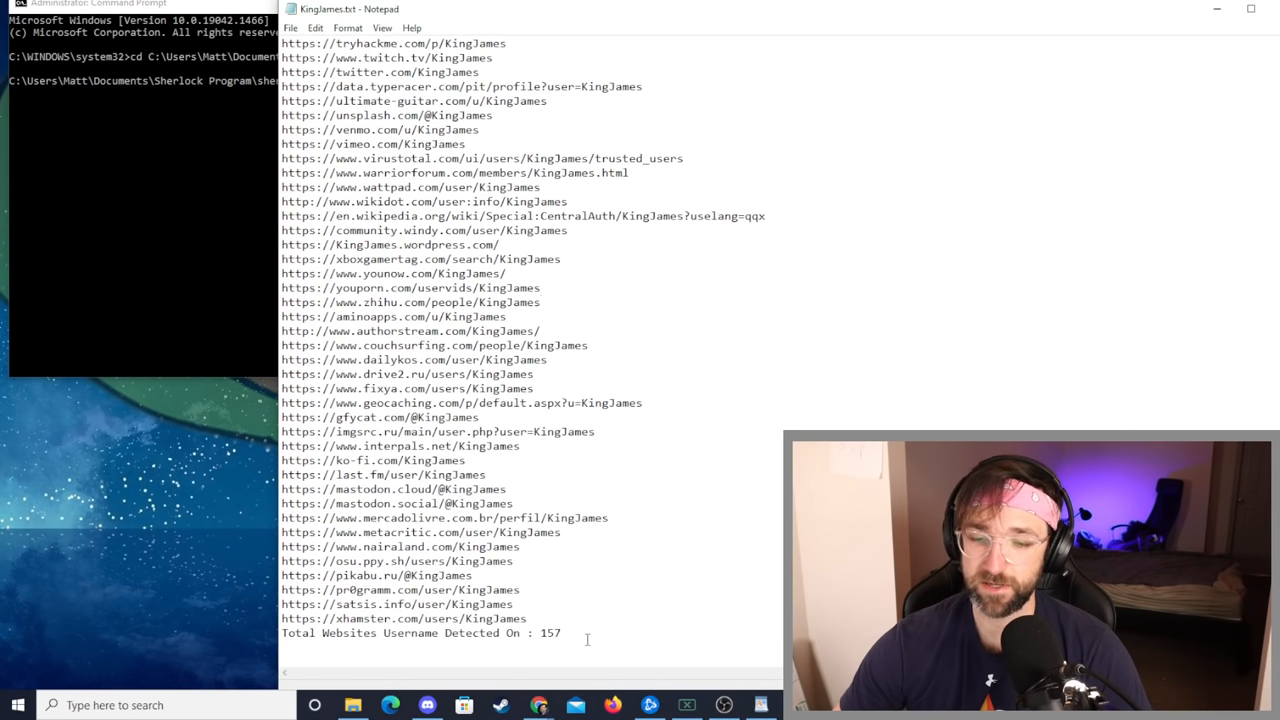
double_click(550, 632)
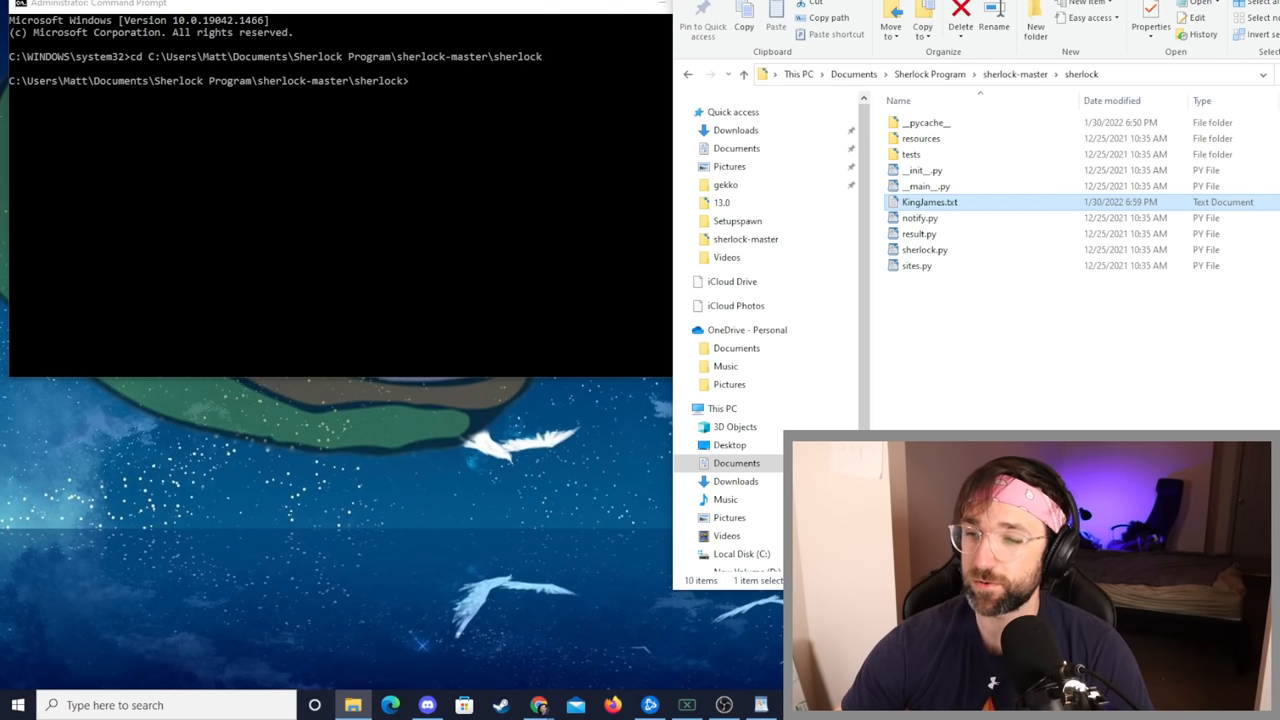
mouse_move(1004, 88)
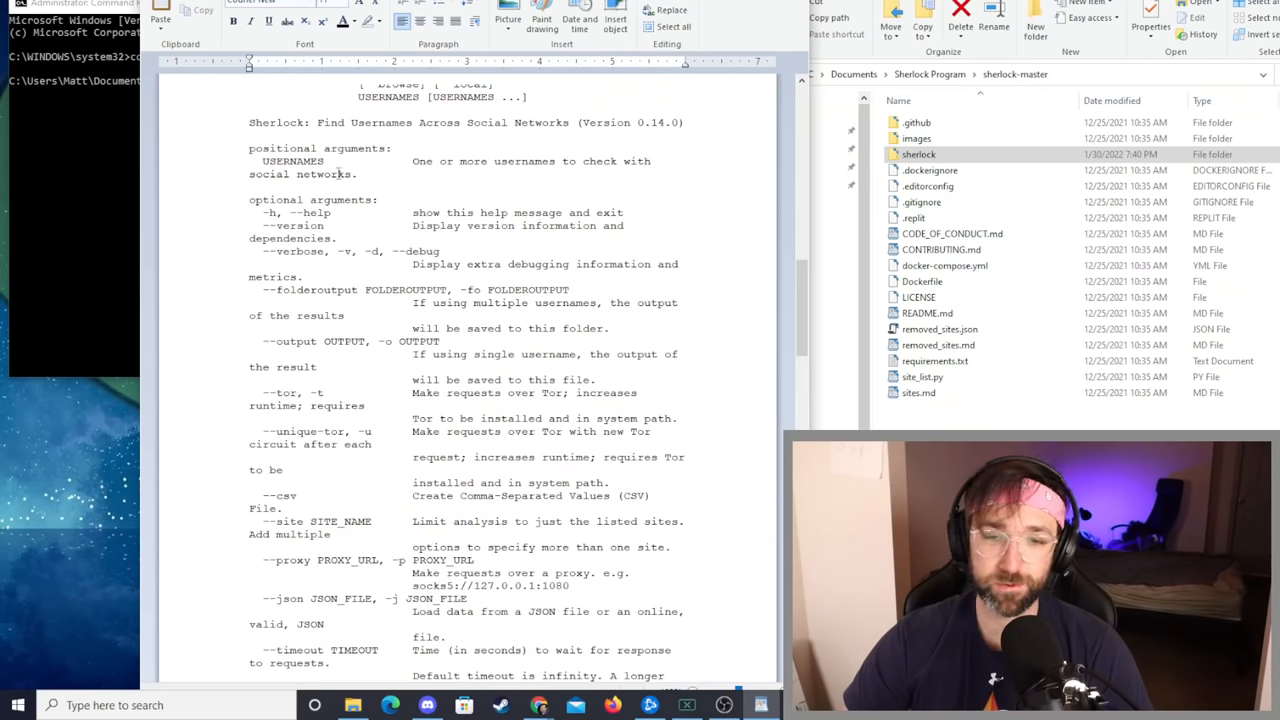
Step: Scroll the README down to the optional arguments describing --timeout
scroll("down", 3)
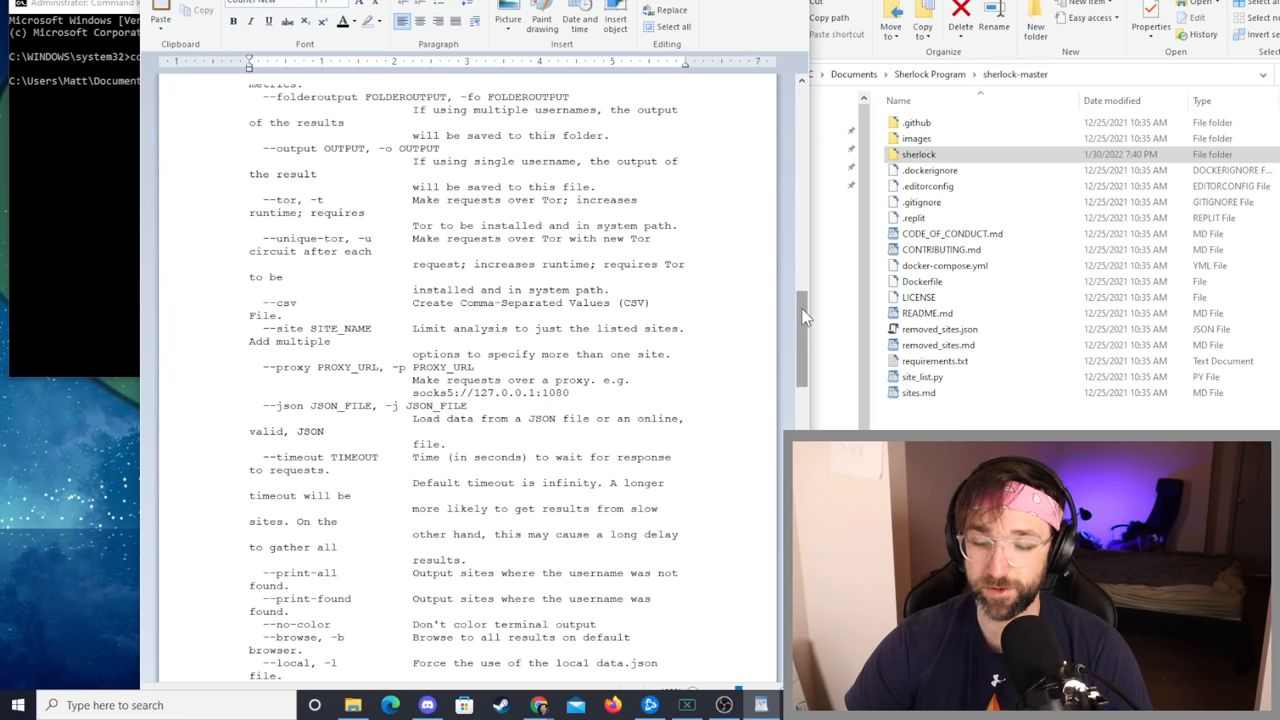
scroll("down", 3)
type("python")
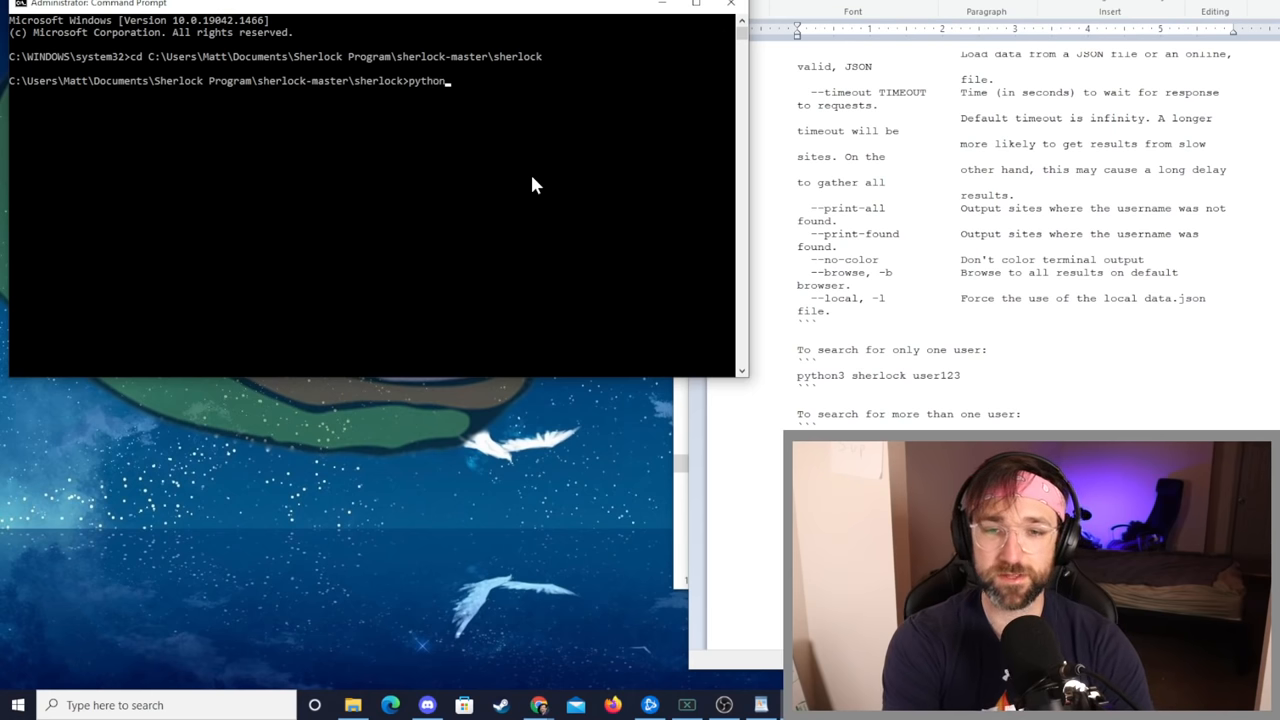
Step: Run python sherlock.py kingjames --timeout 5 to search with a 5-second timeout
type("sherl")
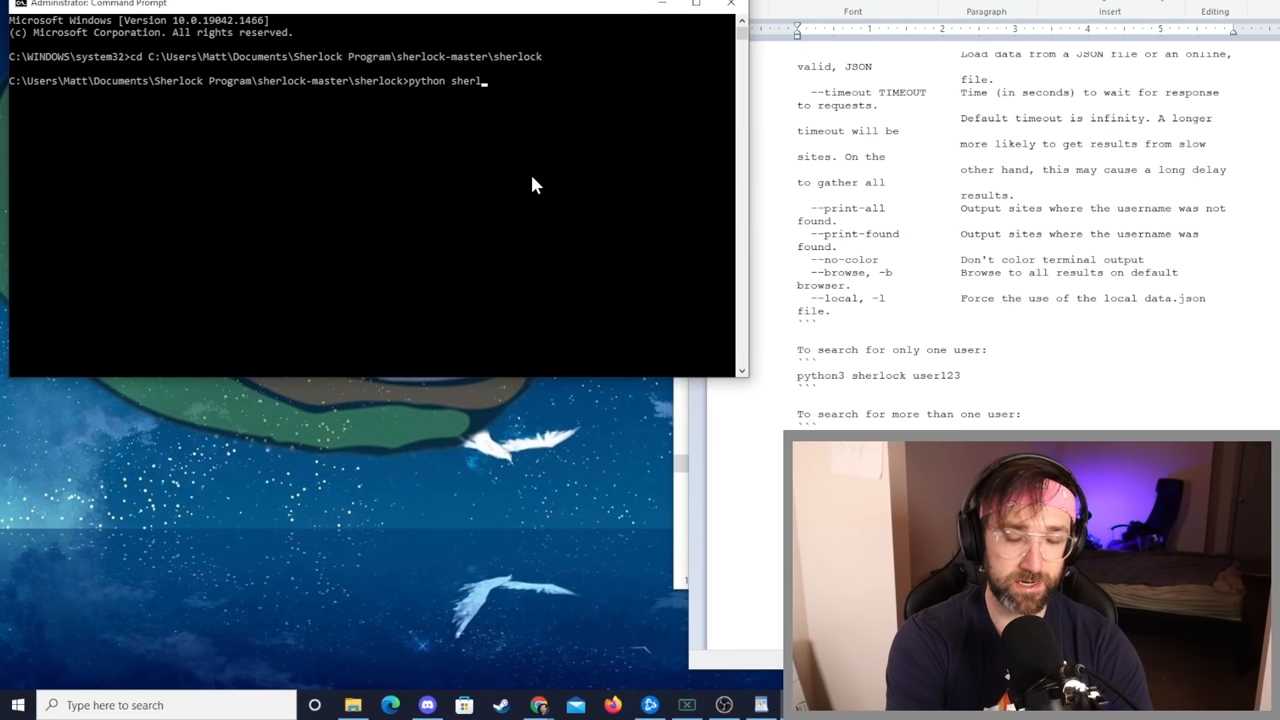
type("ock")
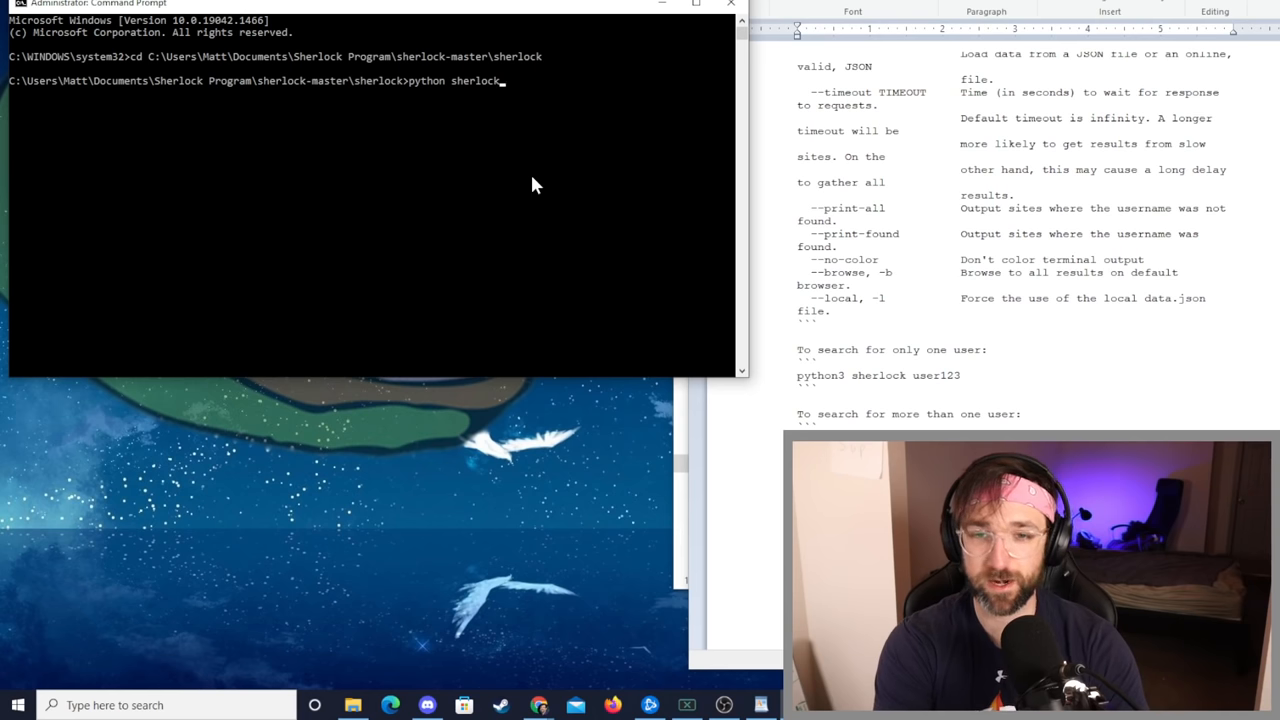
type(".py")
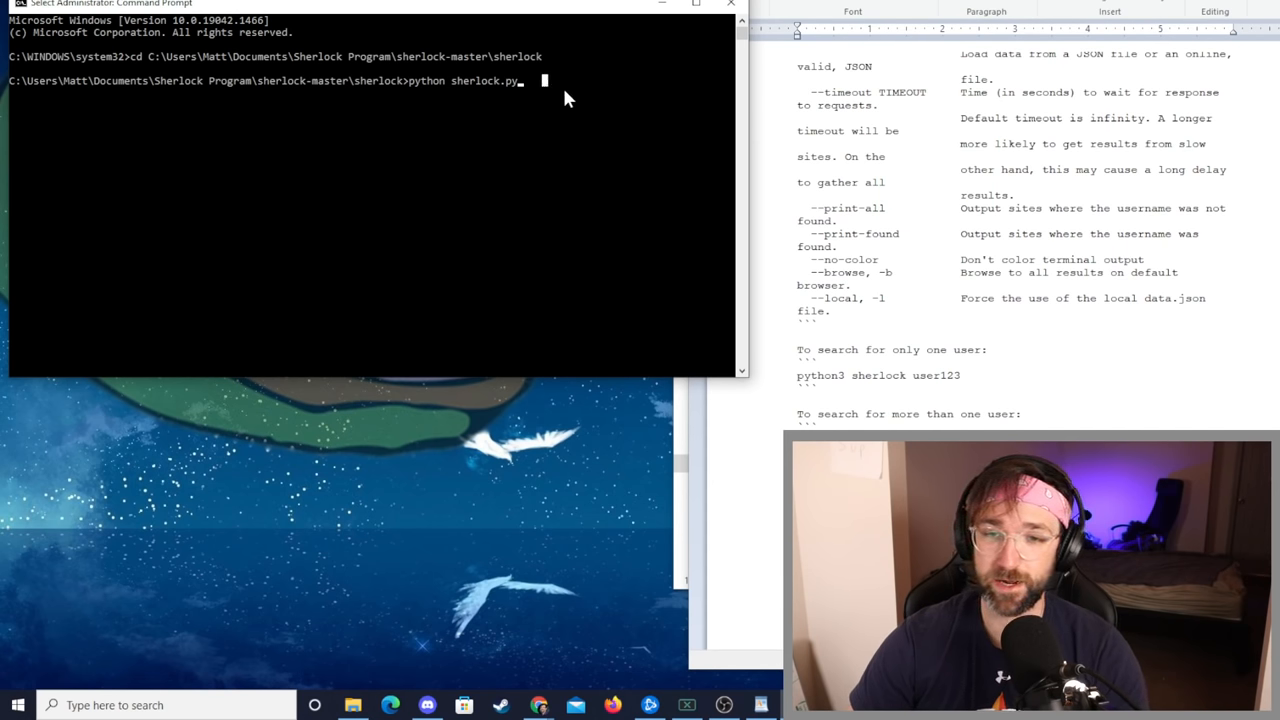
type("kingjames")
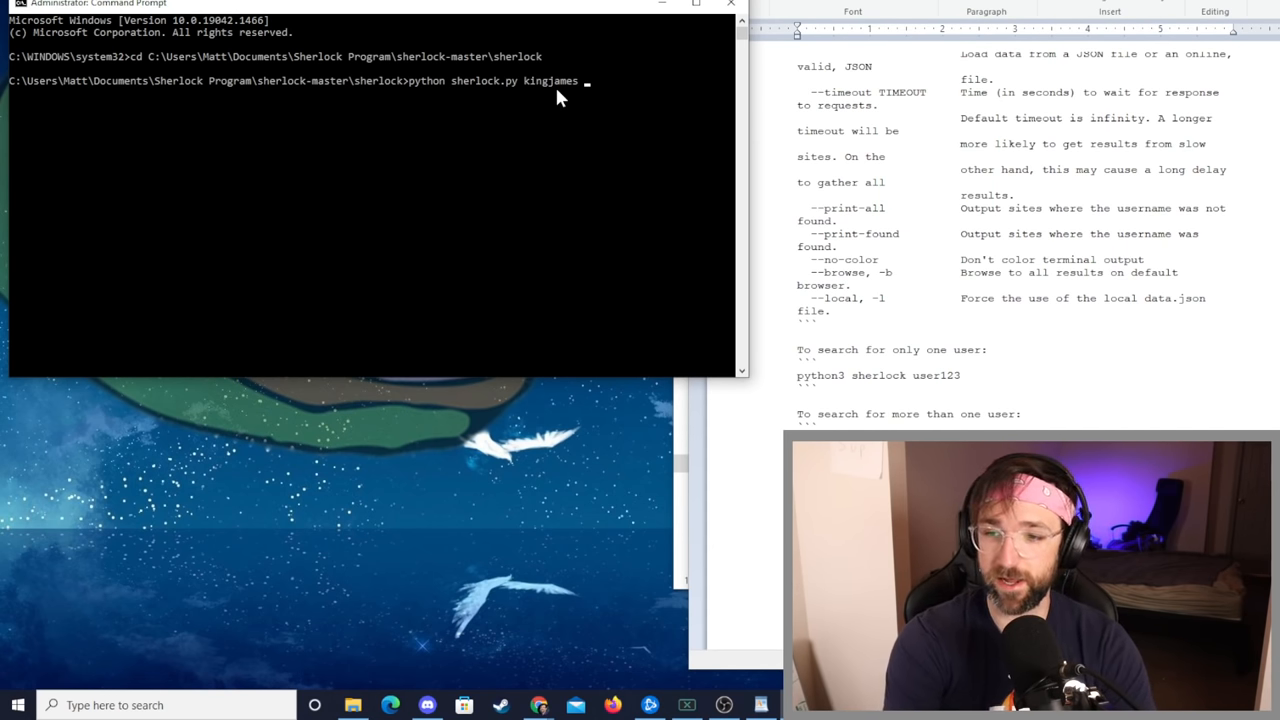
type("--timeout 5")
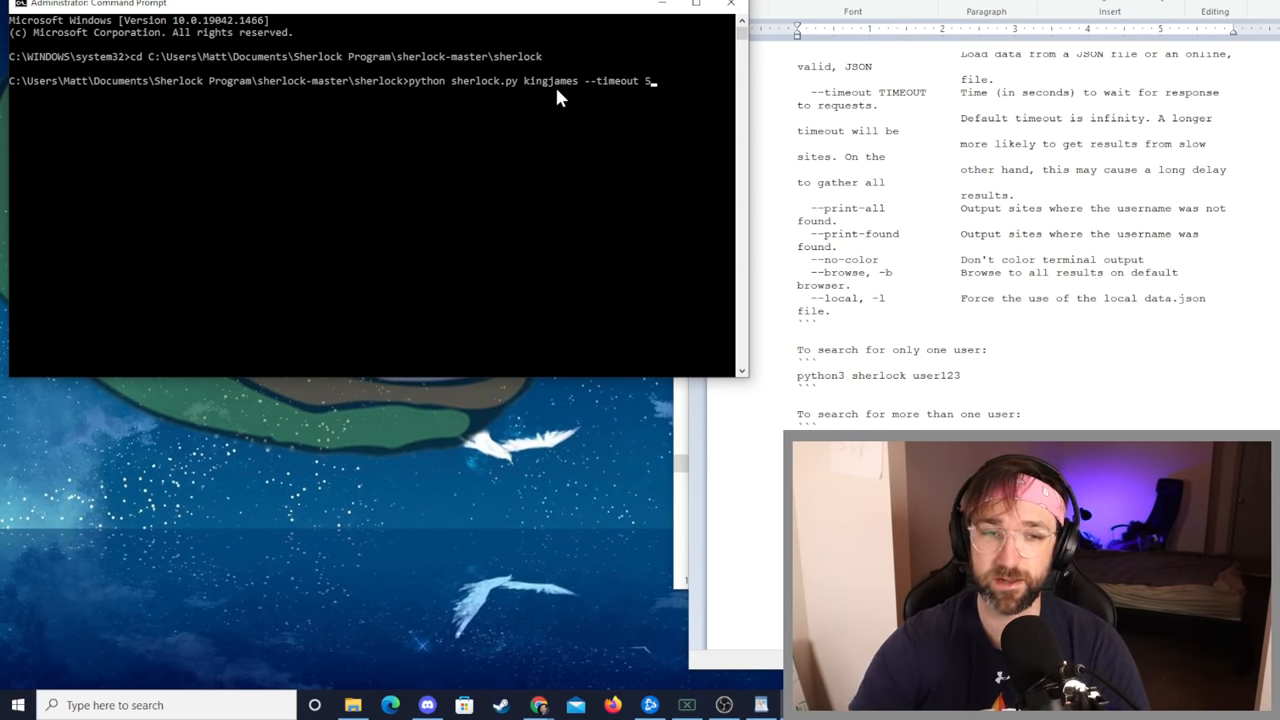
key("enter")
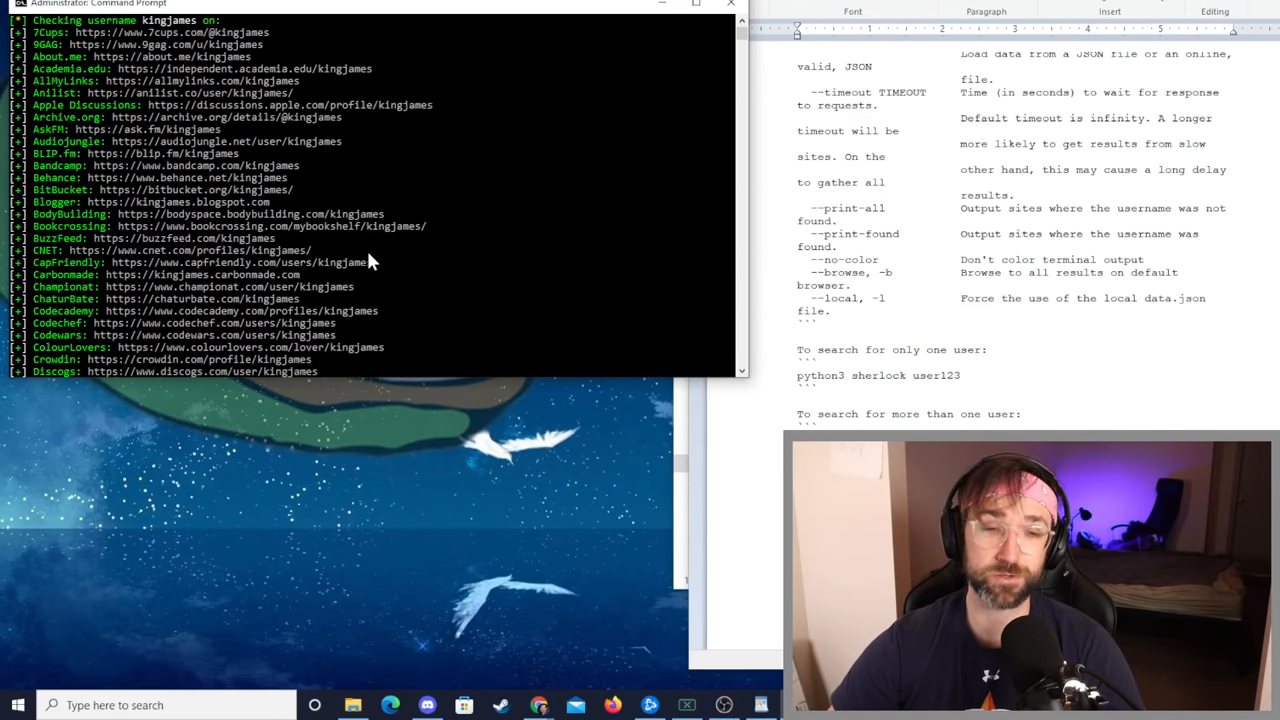
Step: Scroll through the found-account URLs for kingjames, past Pokemon Showdown
scroll("down", 3)
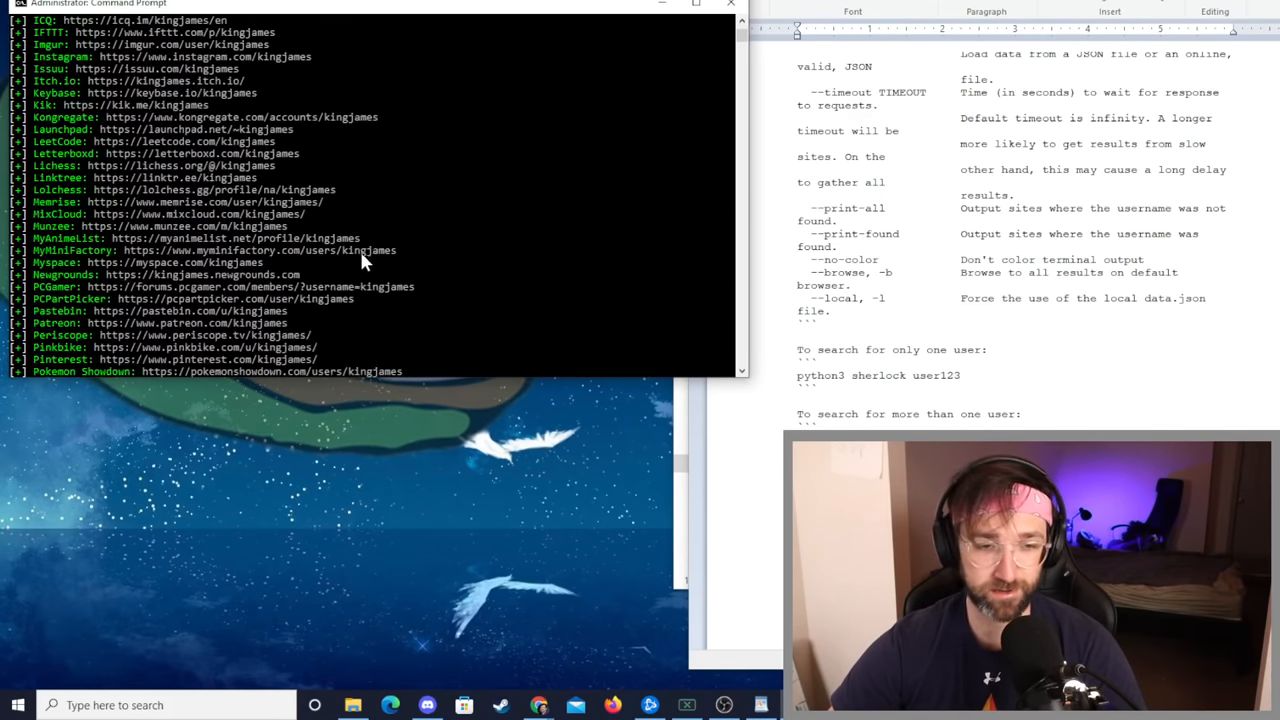